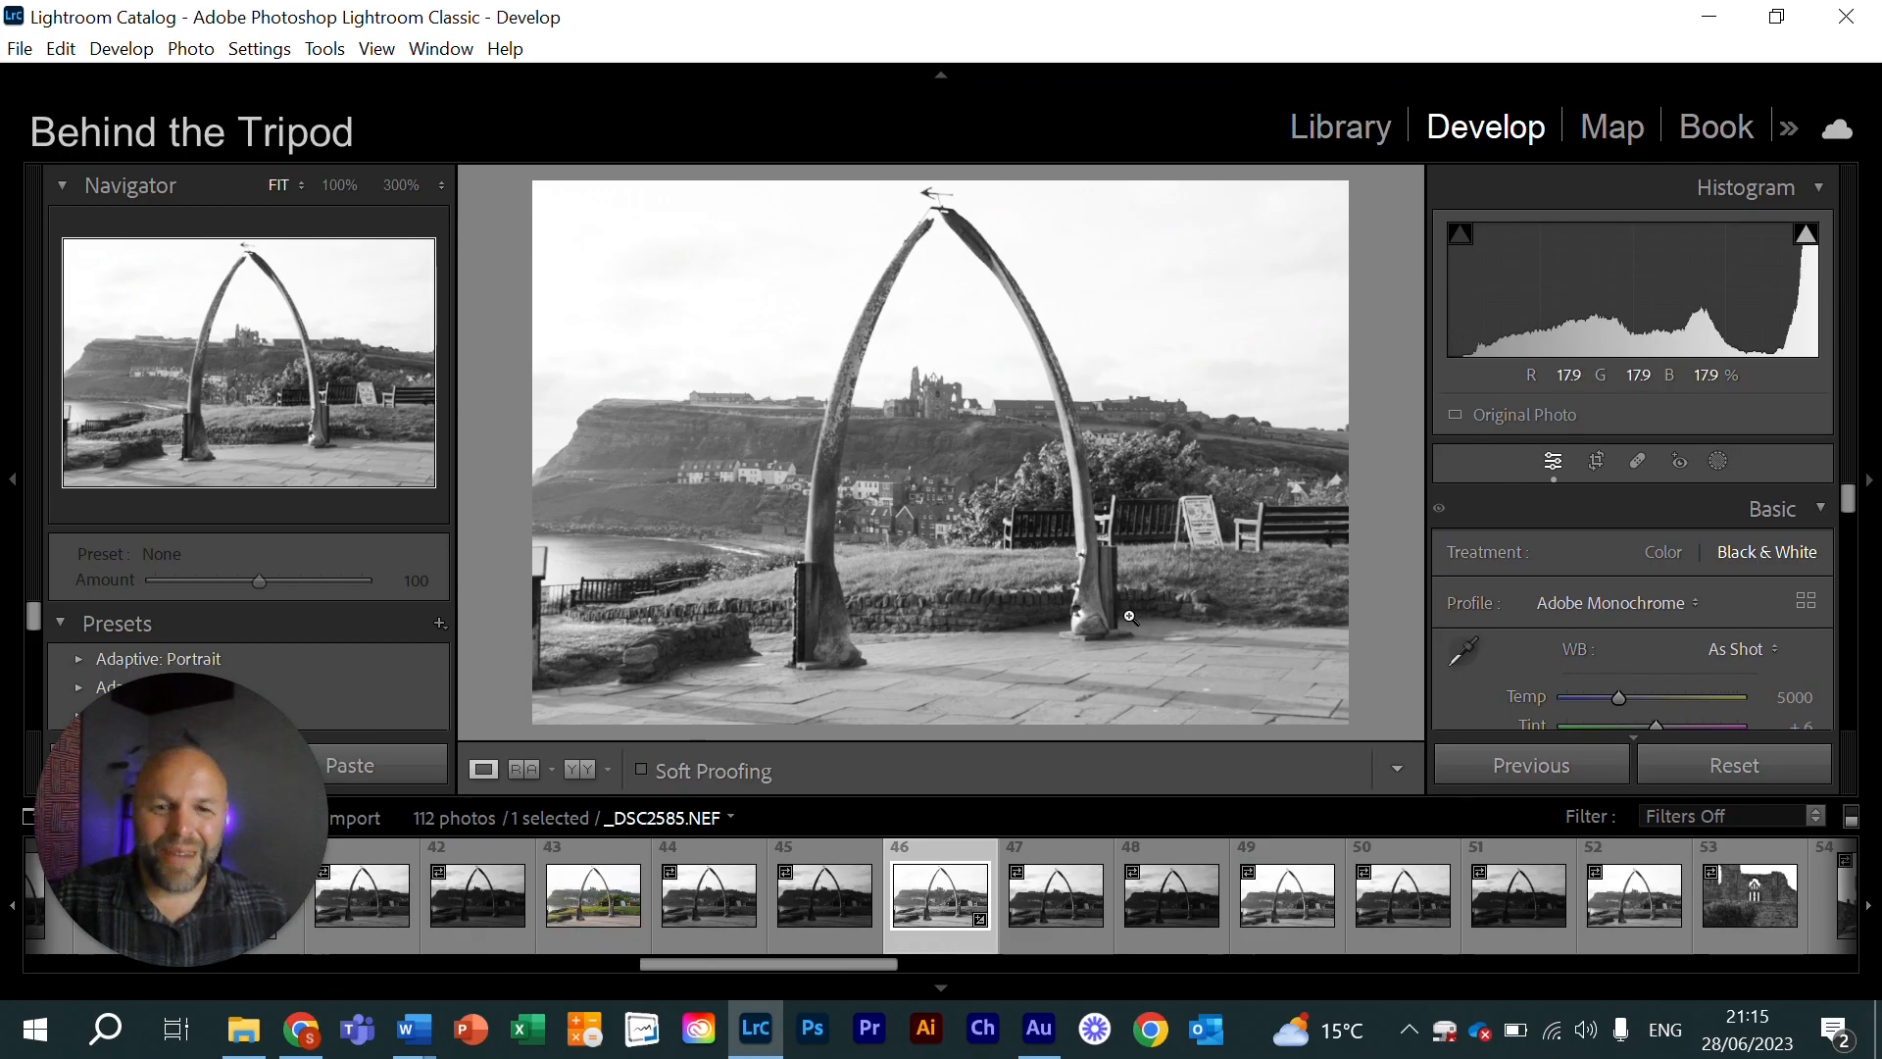
pyautogui.moveTo(1161, 404)
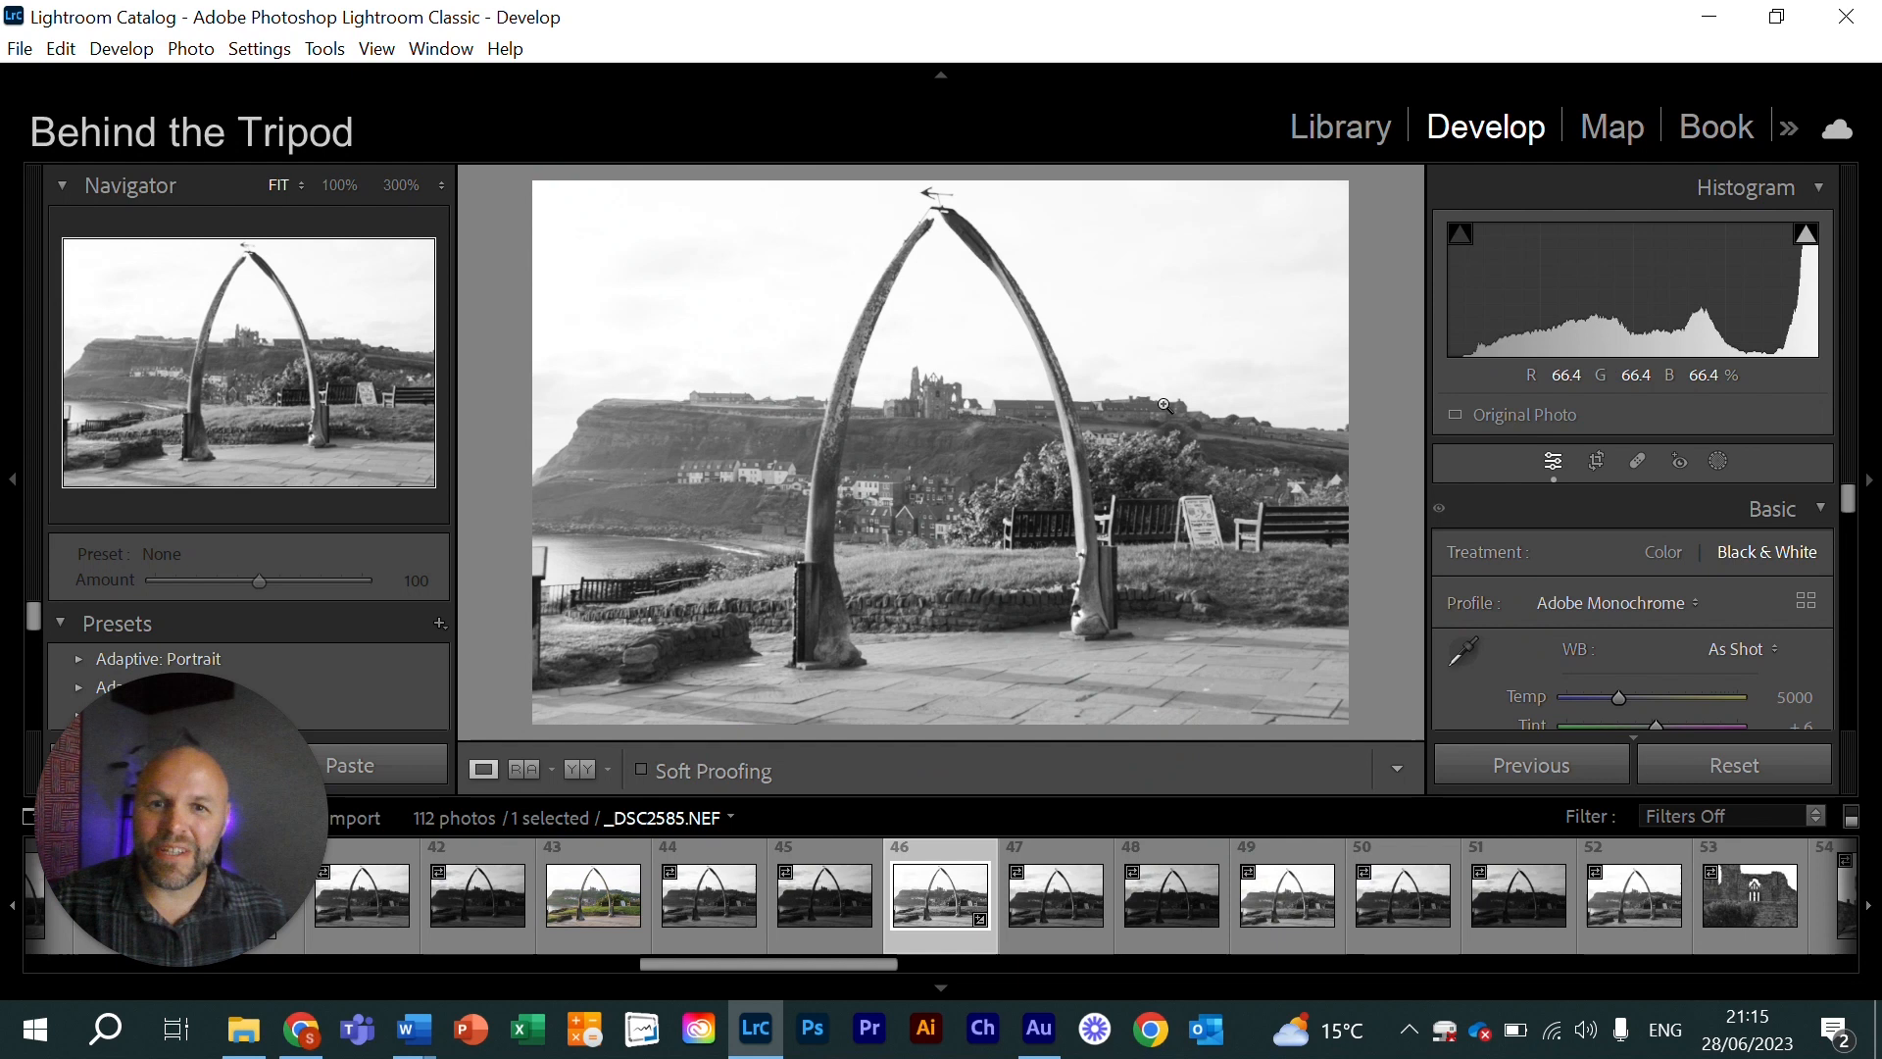
pyautogui.moveTo(1353, 388)
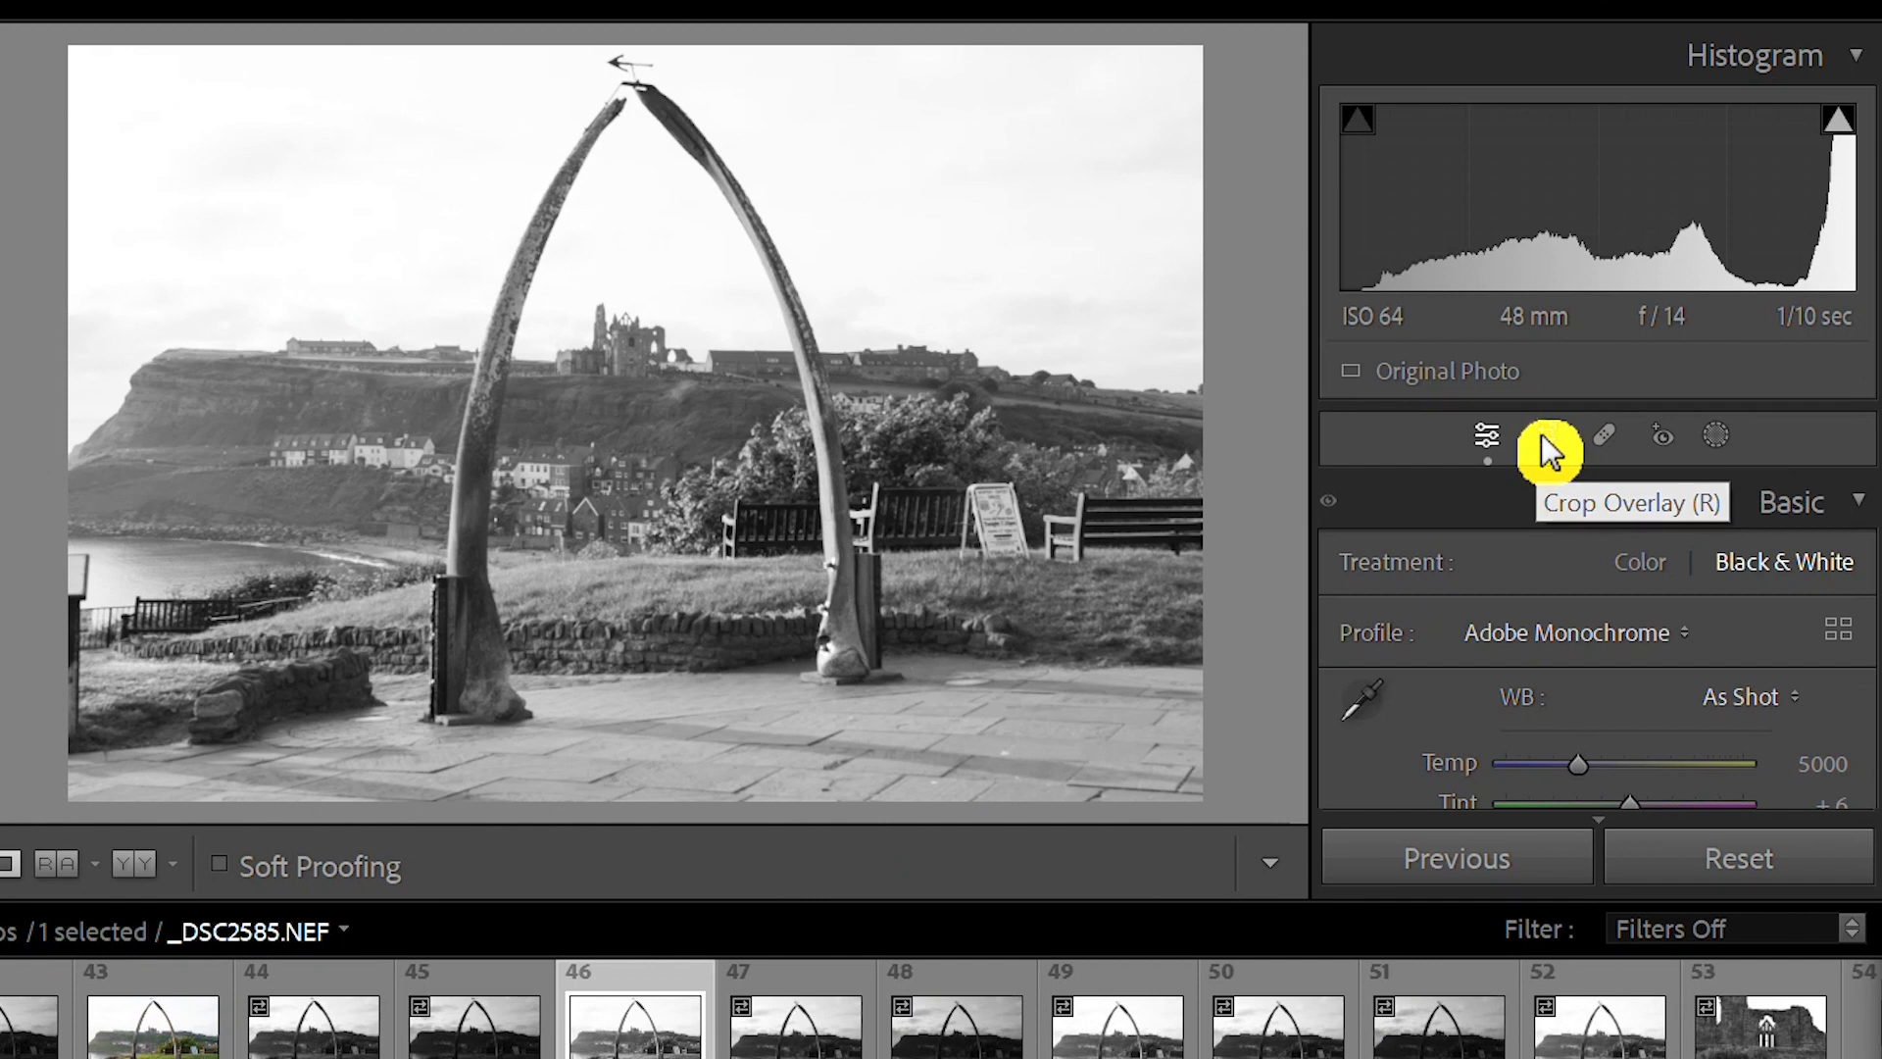
# Activate the Crop Overlay tool so the crop grid appears over the whalebone arch photo
pyautogui.click(1548, 435)
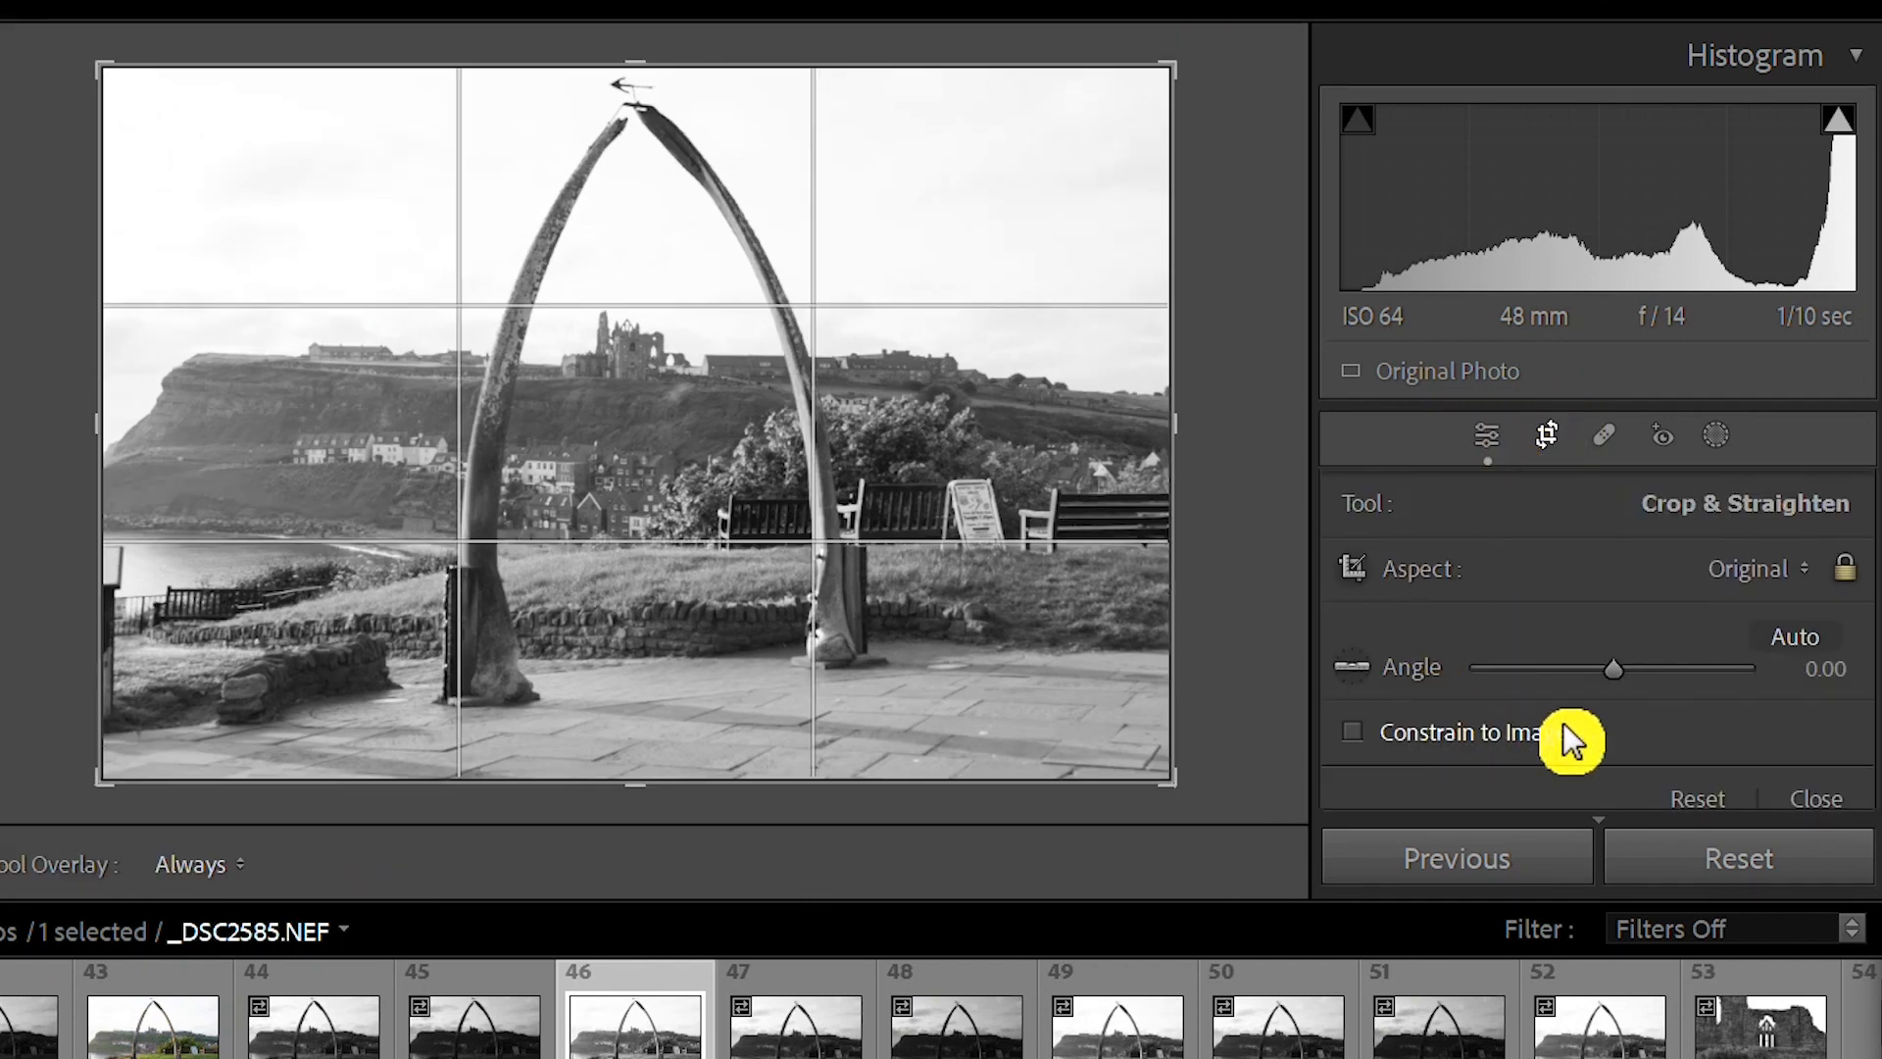
pyautogui.moveTo(1416, 582)
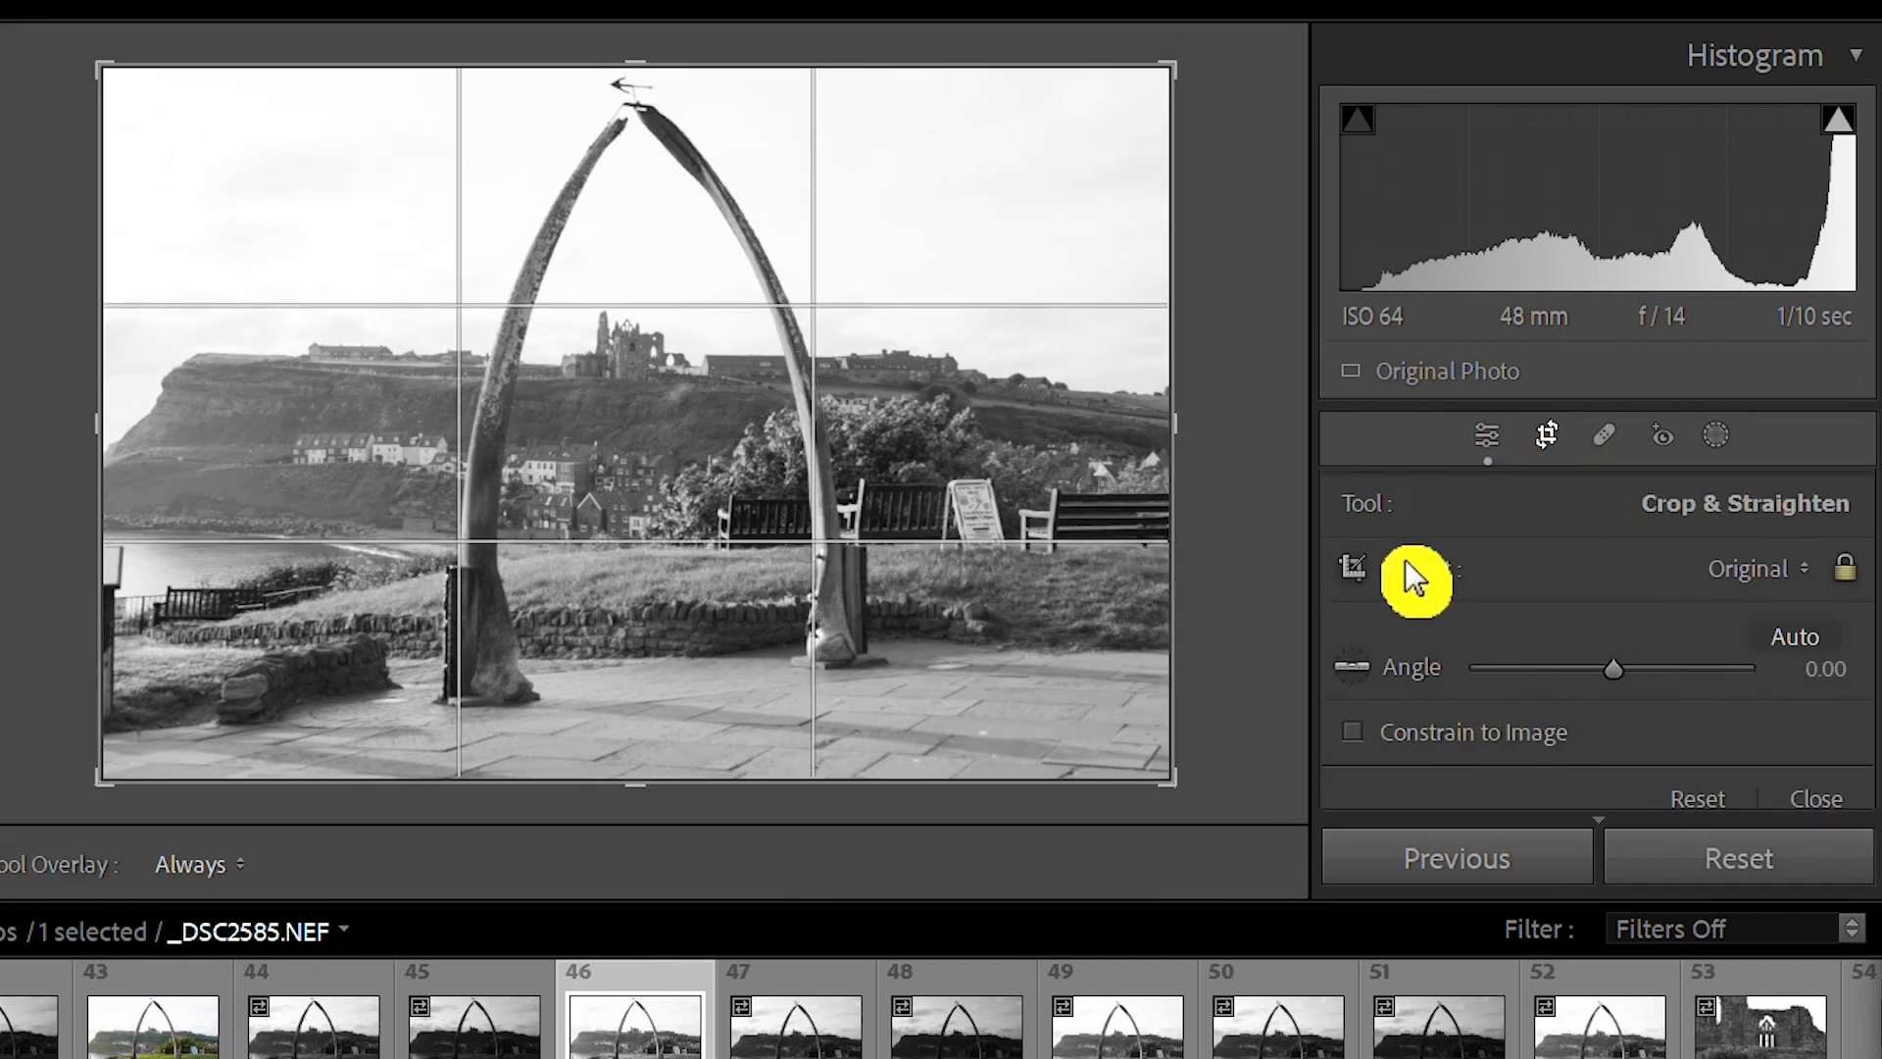
pyautogui.moveTo(1455, 575)
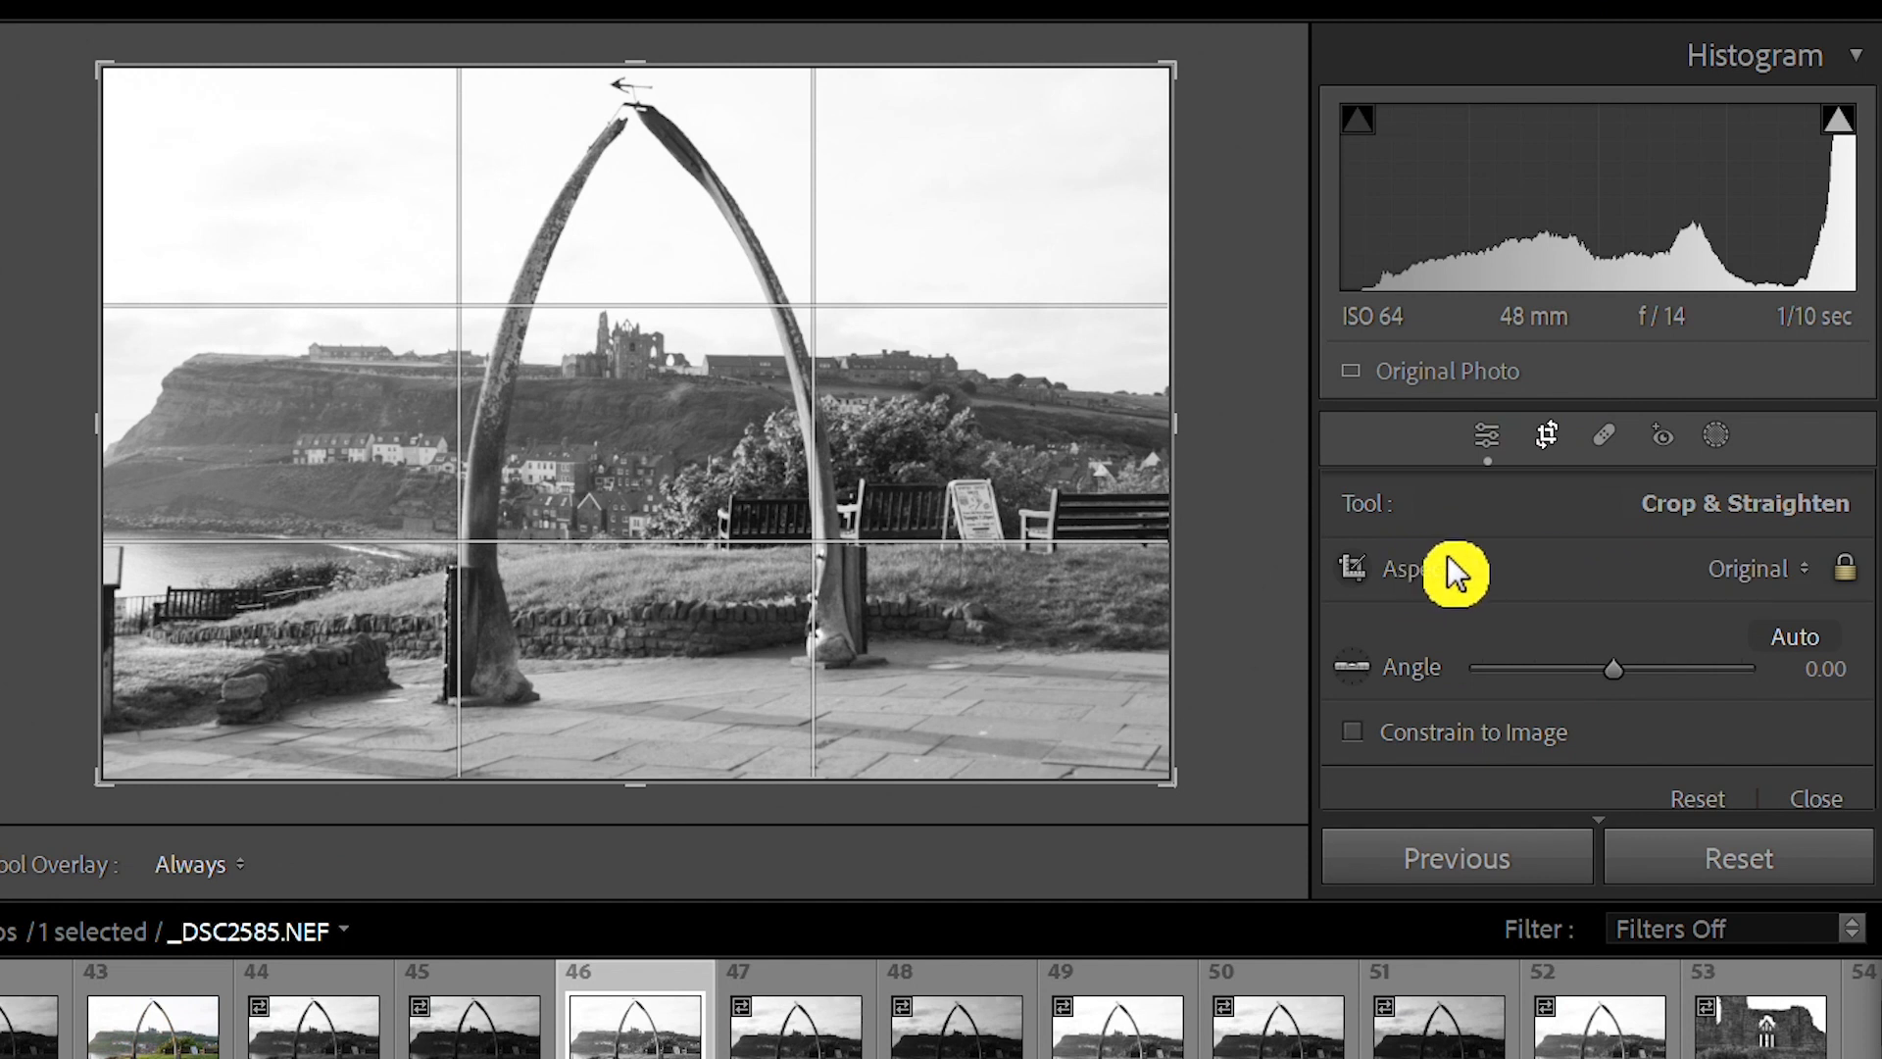
pyautogui.moveTo(1753, 594)
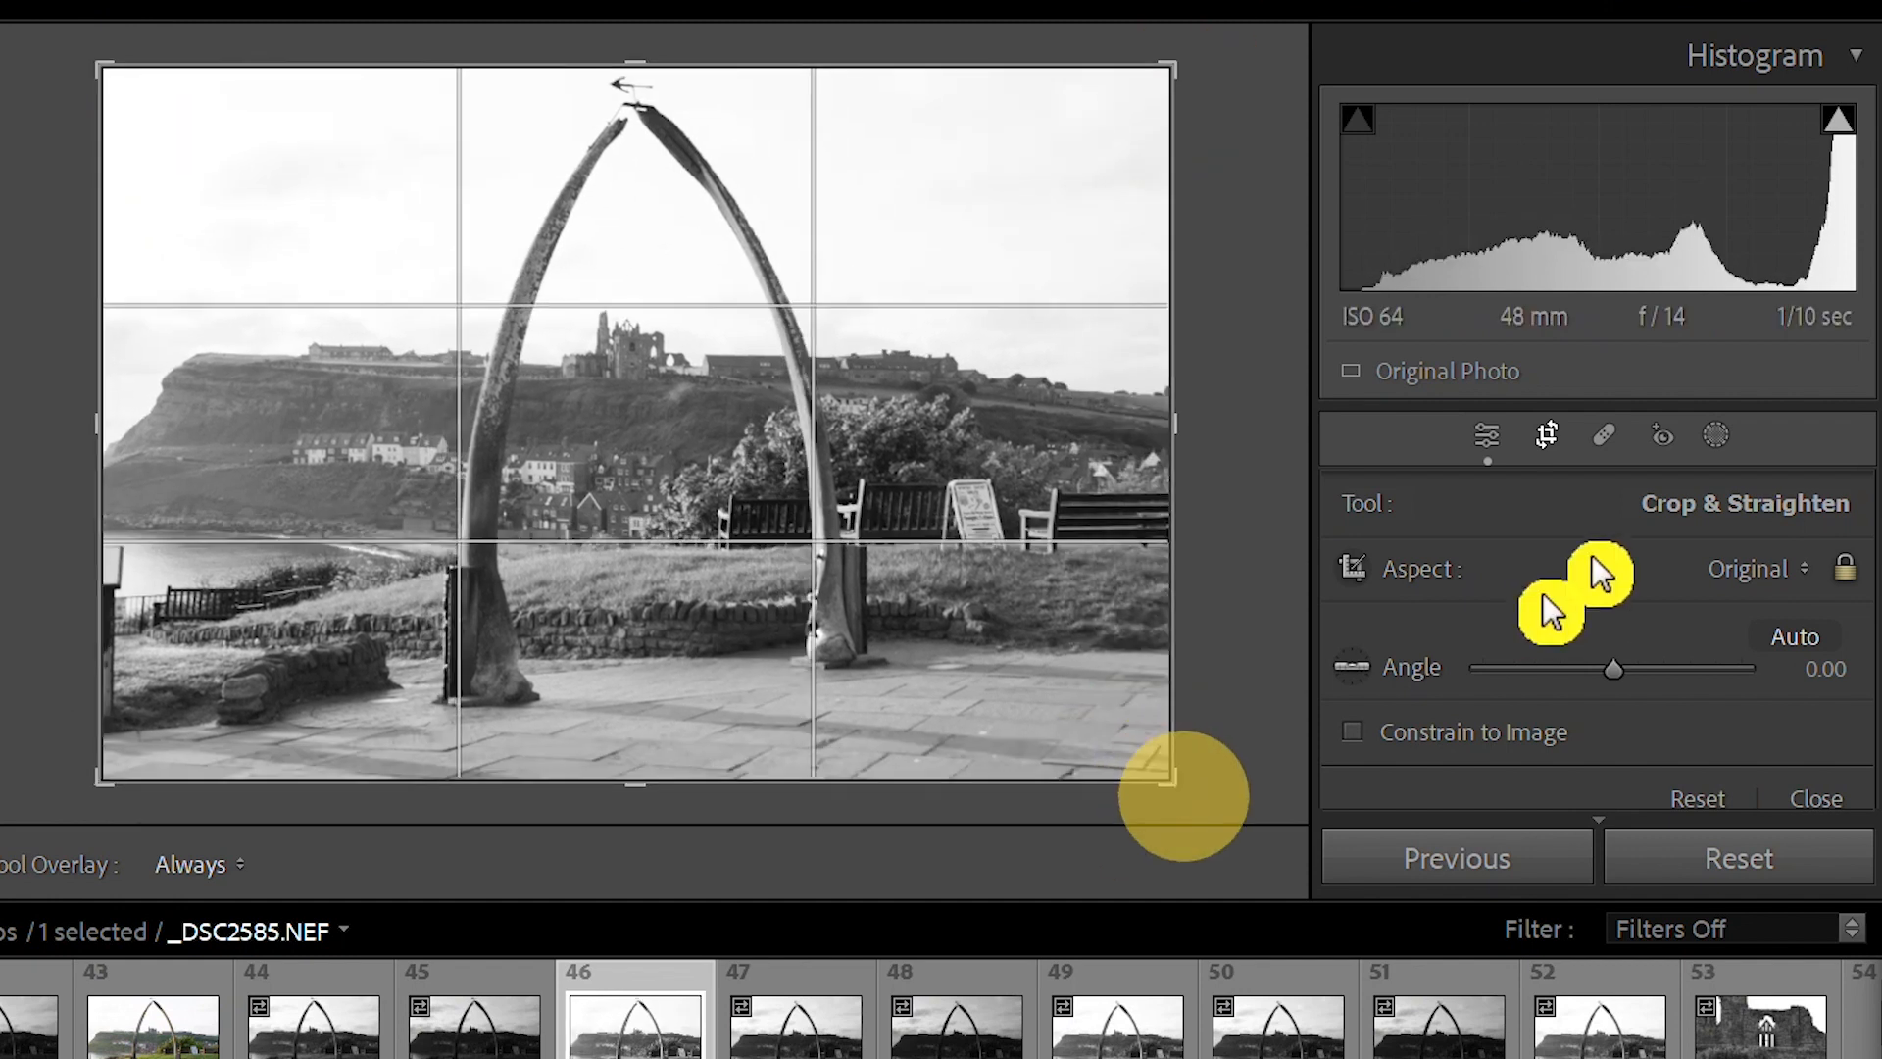
pyautogui.click(1755, 569)
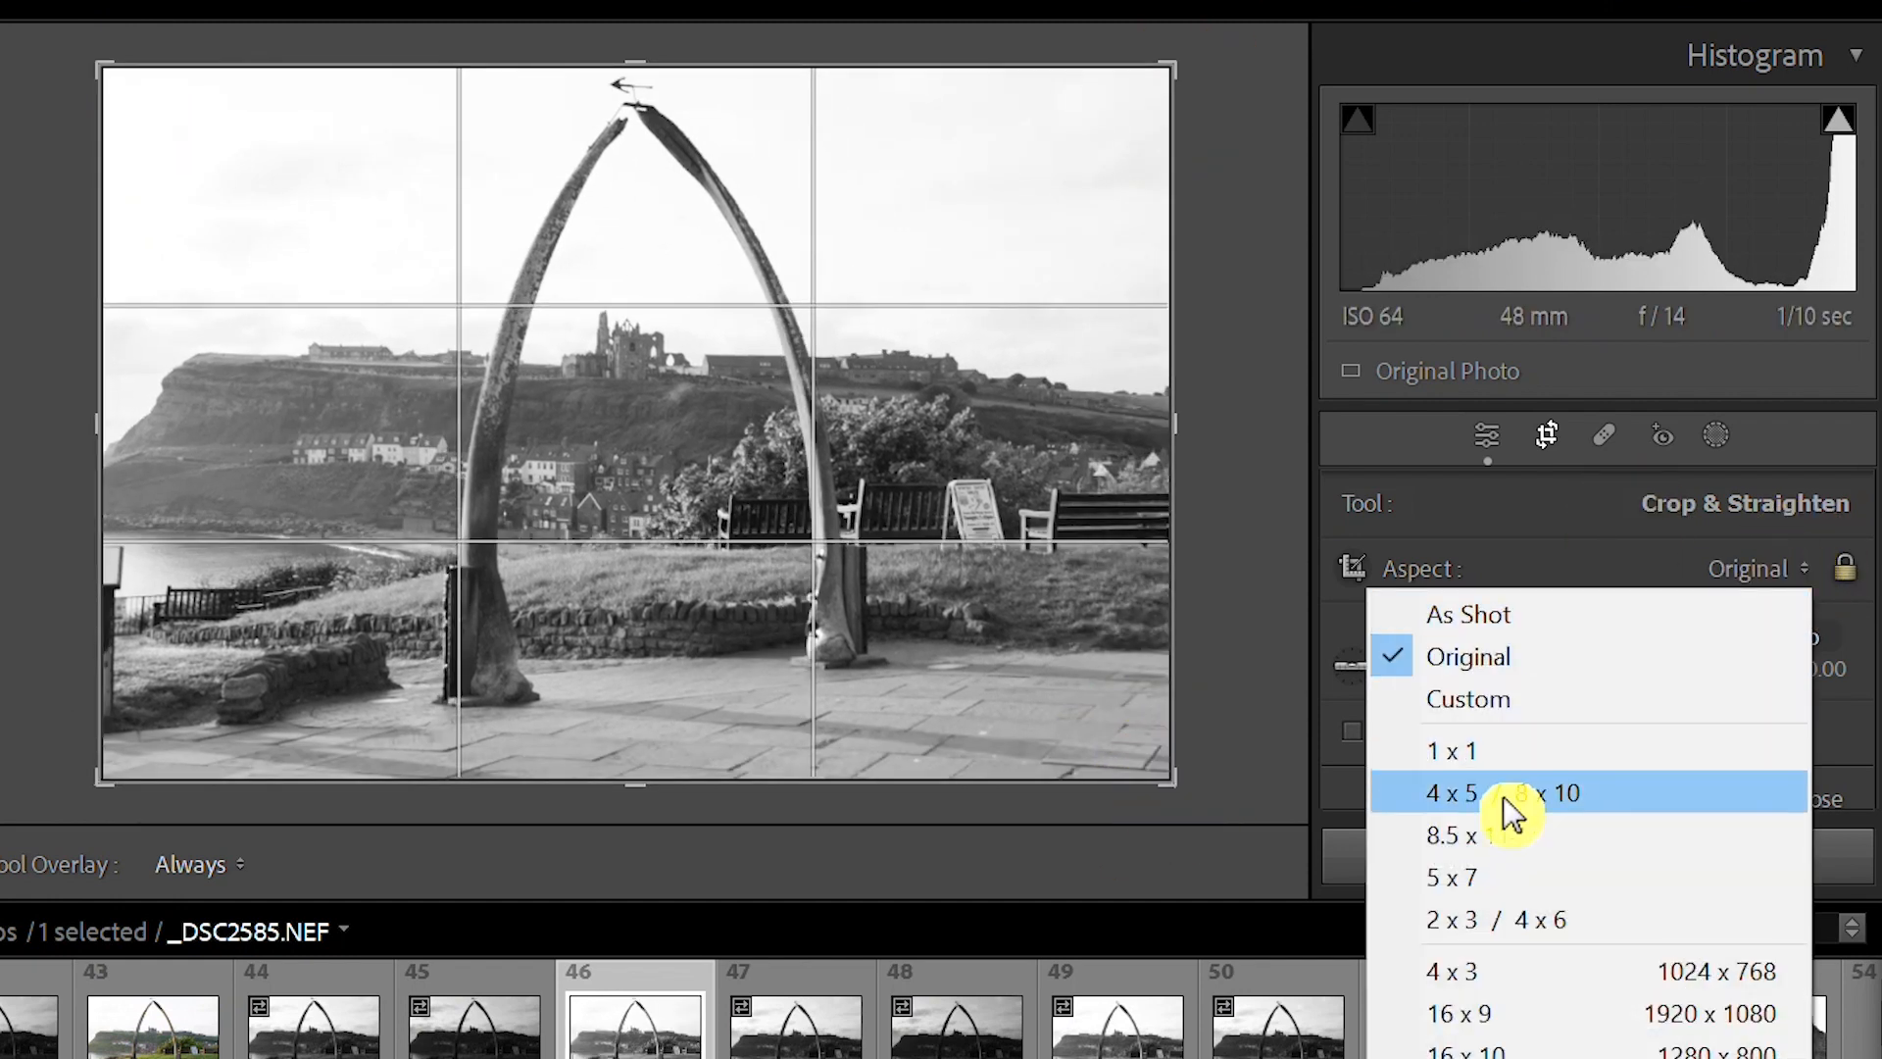
pyautogui.click(1455, 792)
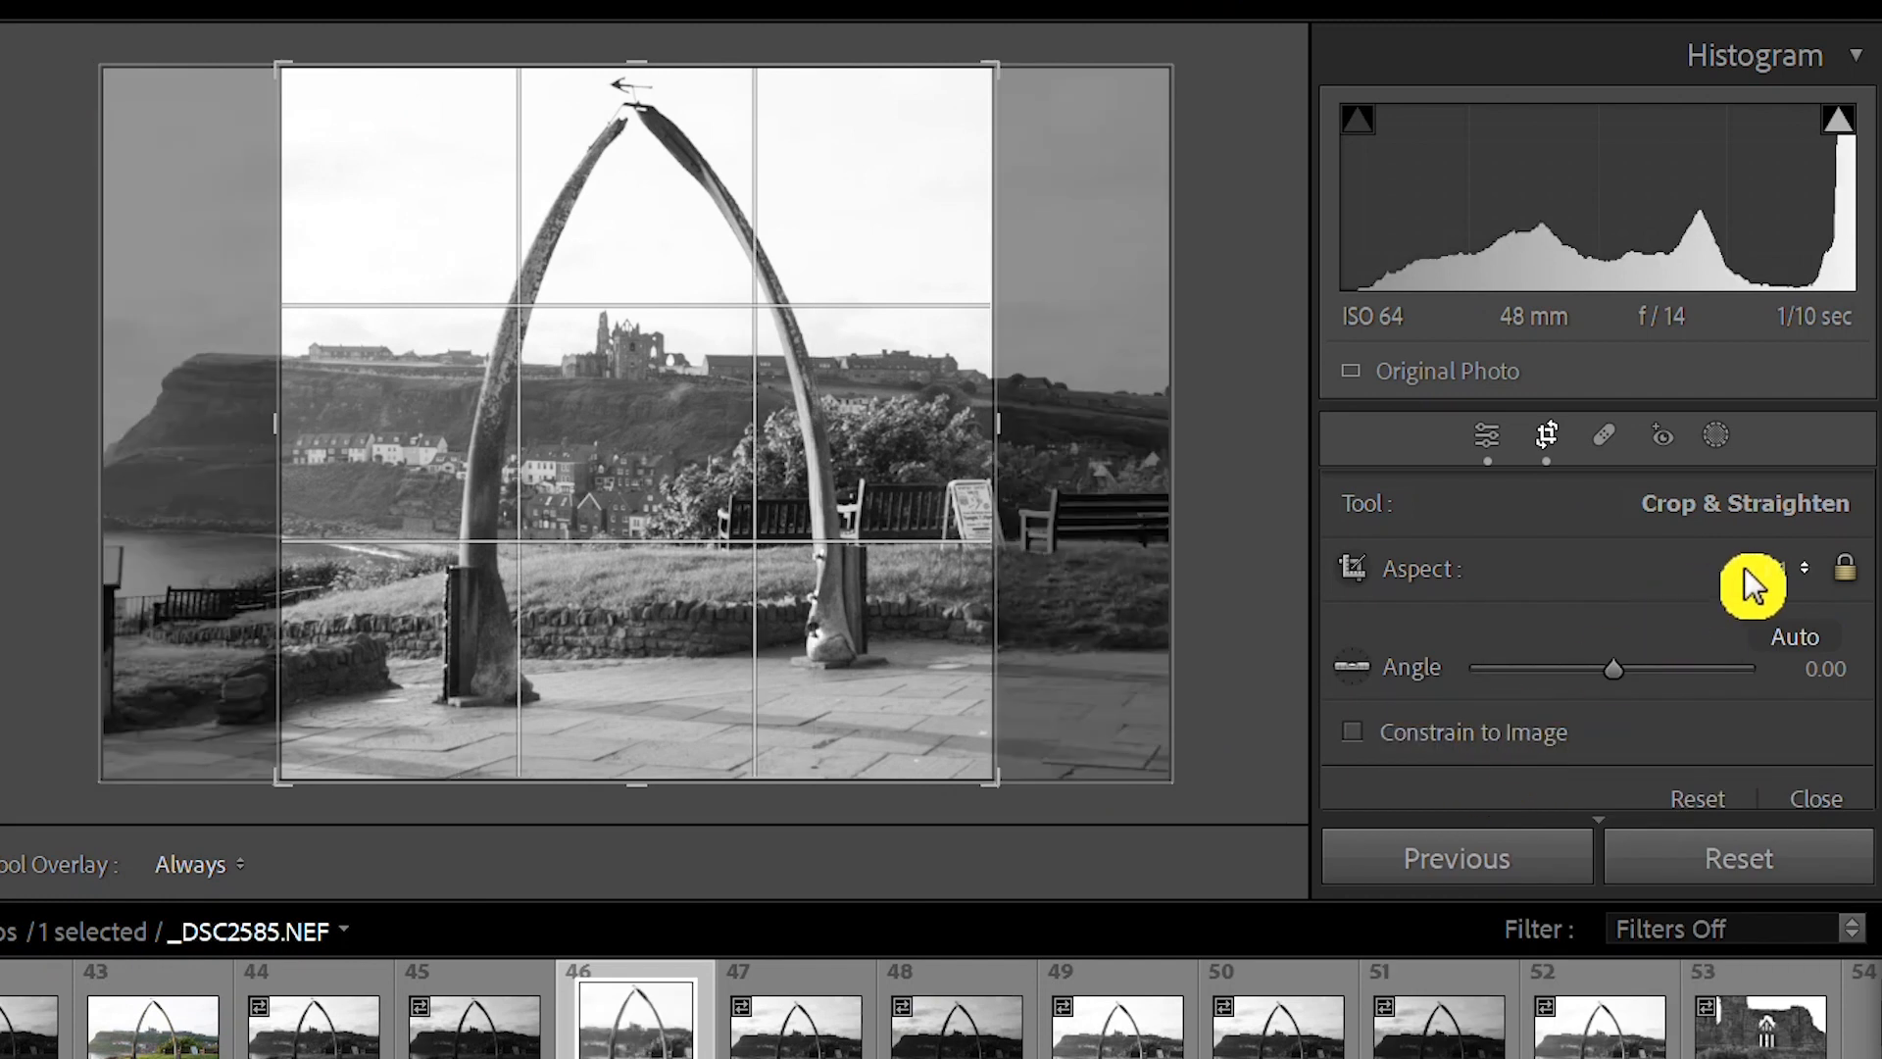
pyautogui.click(1777, 568)
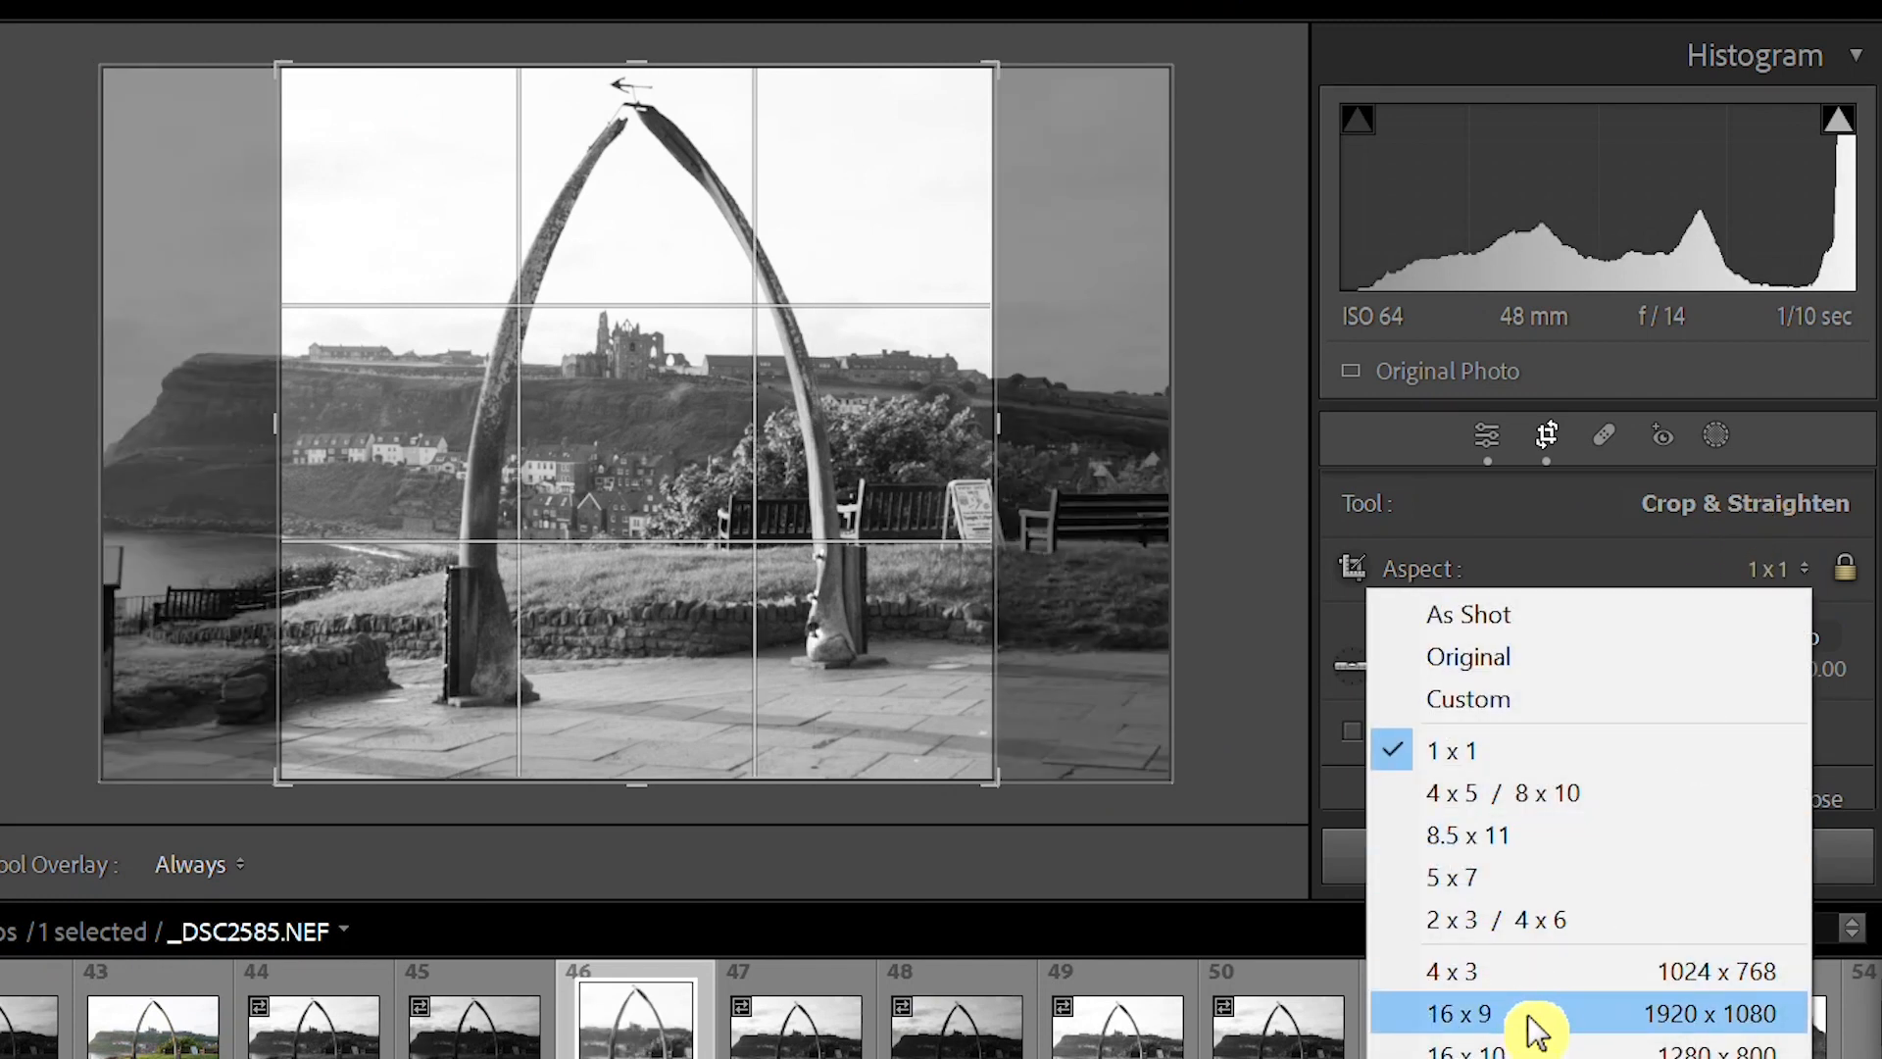
pyautogui.moveTo(1788, 563)
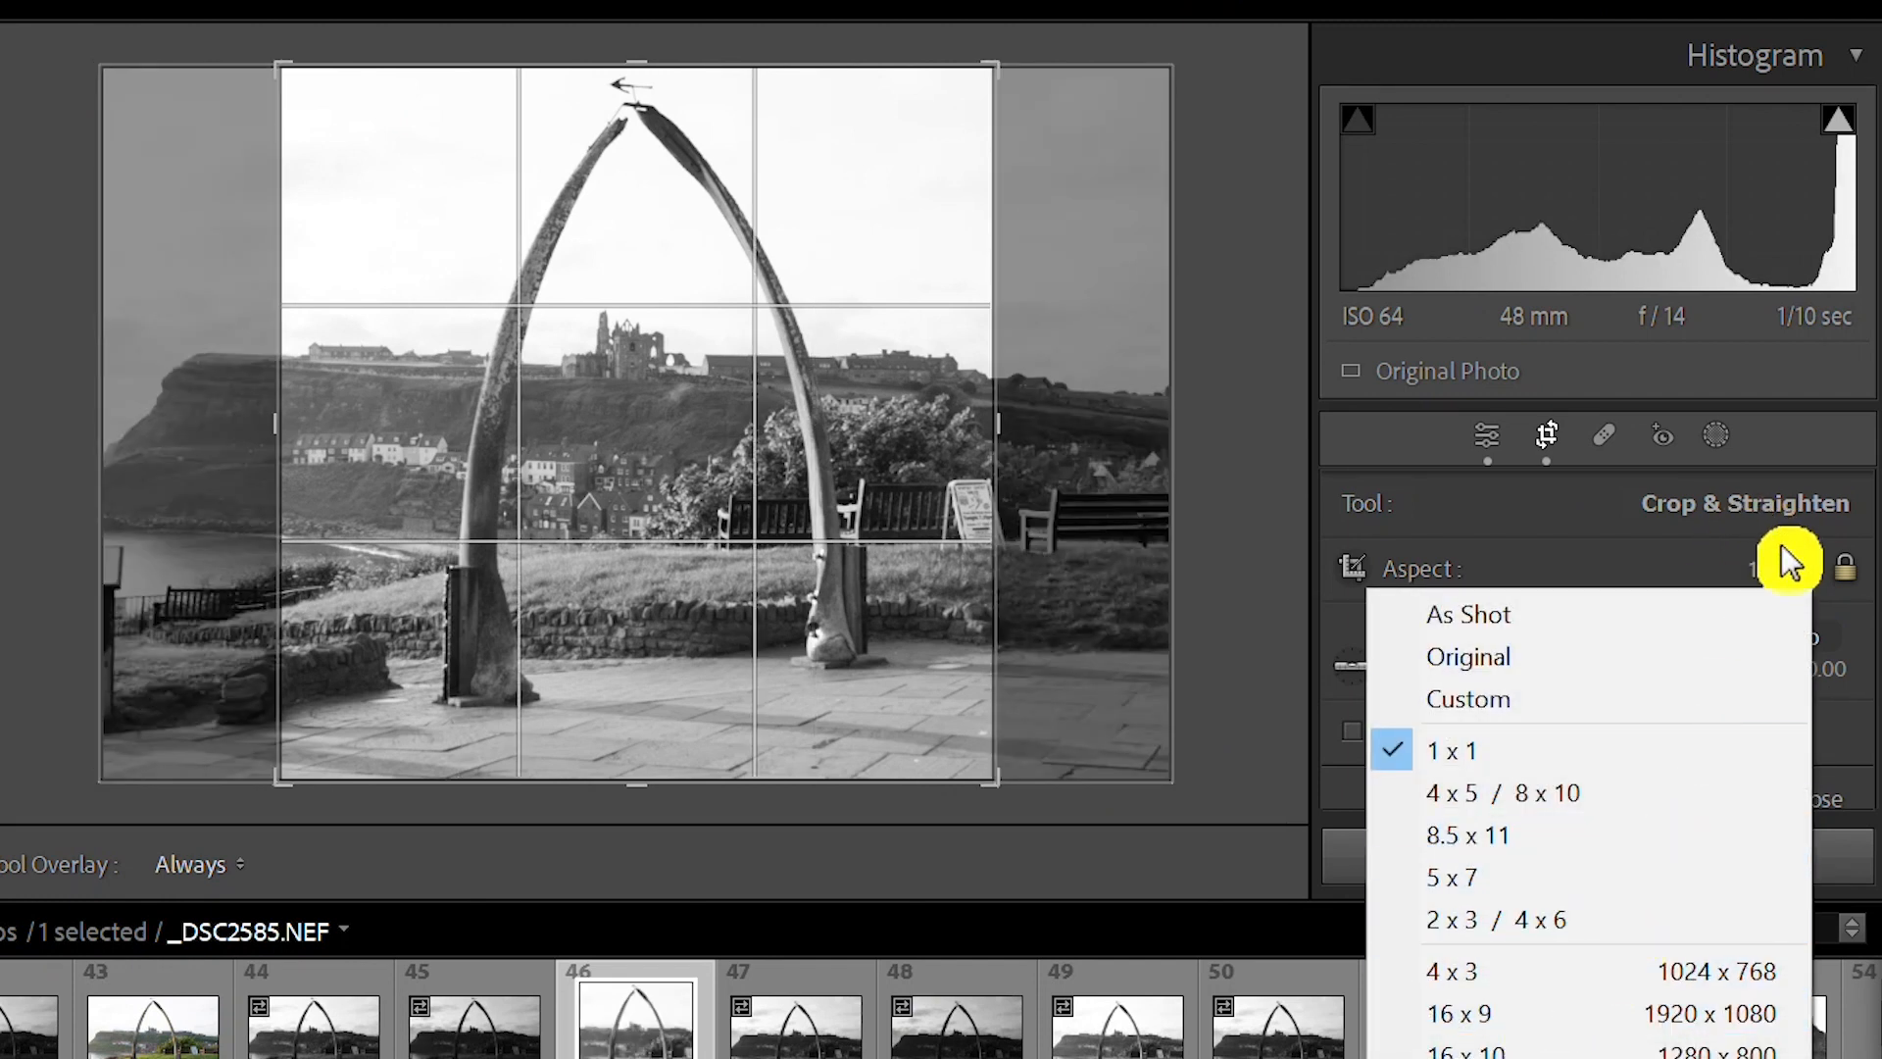
pyautogui.click(1467, 655)
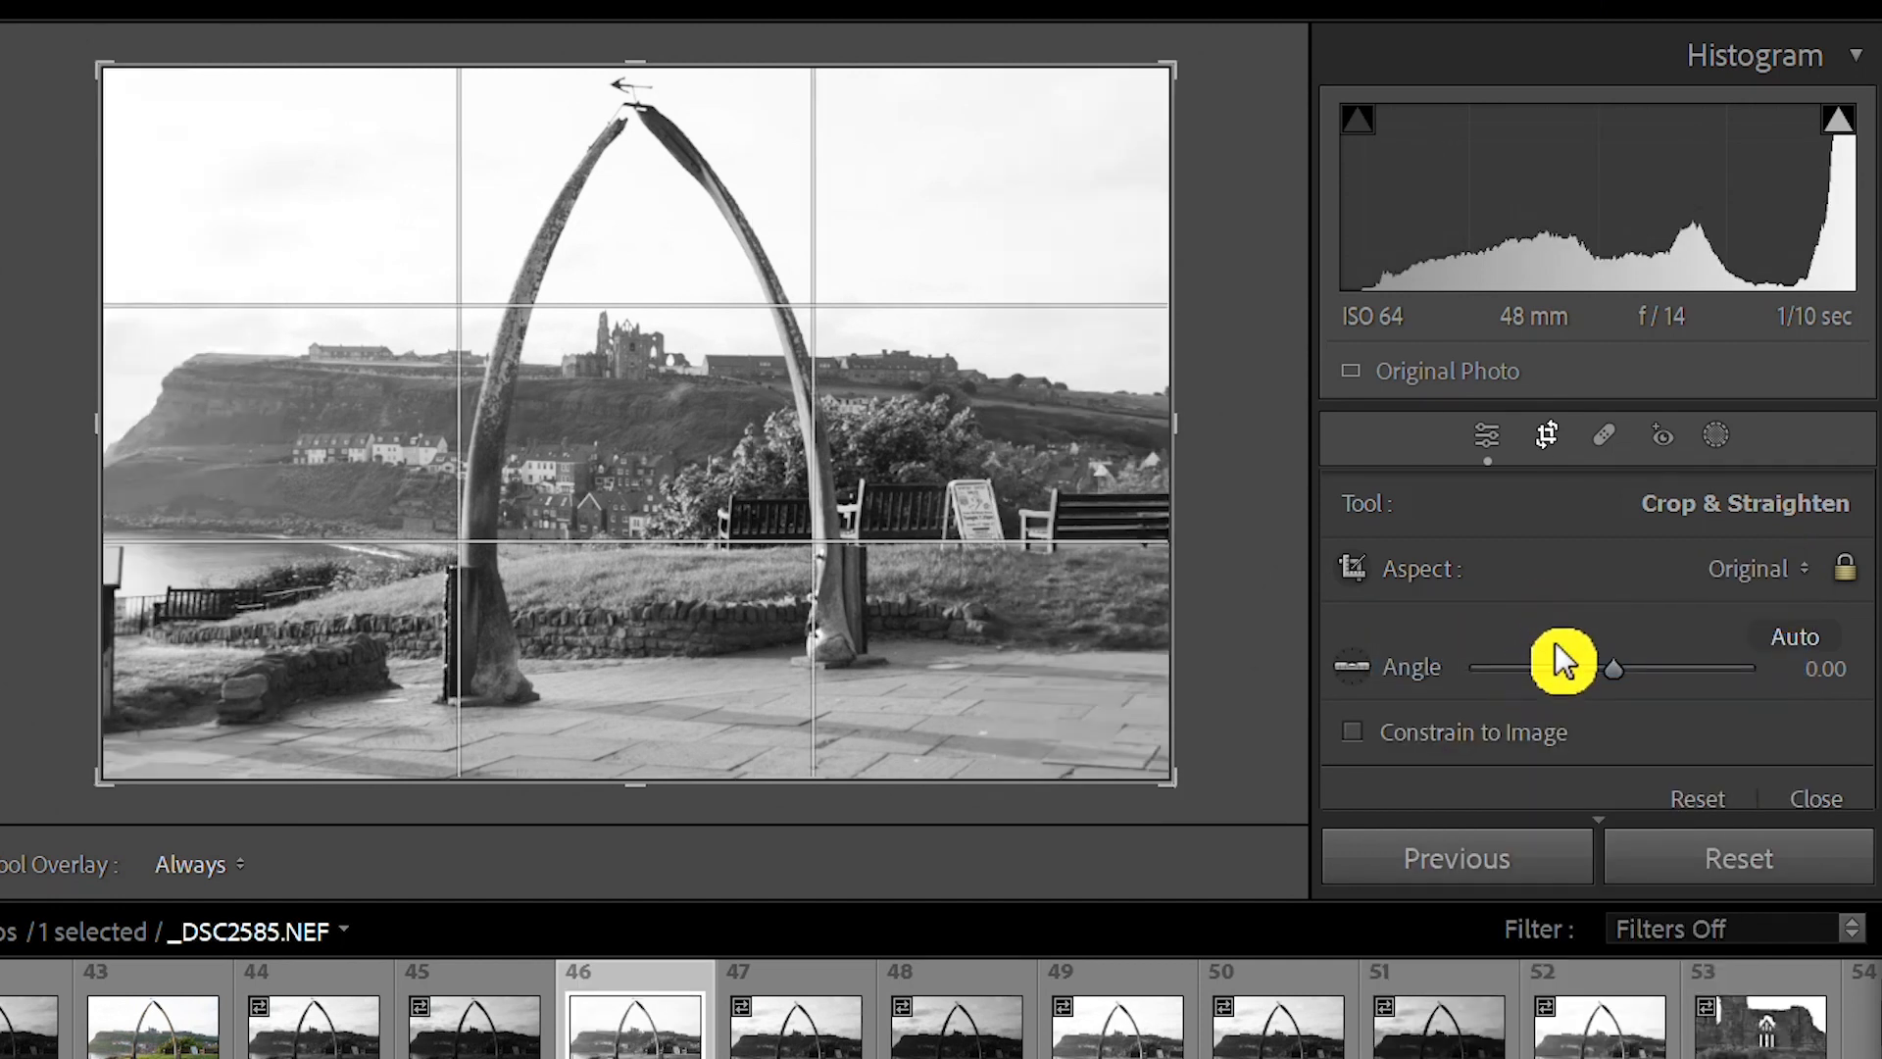
pyautogui.moveTo(1855, 577)
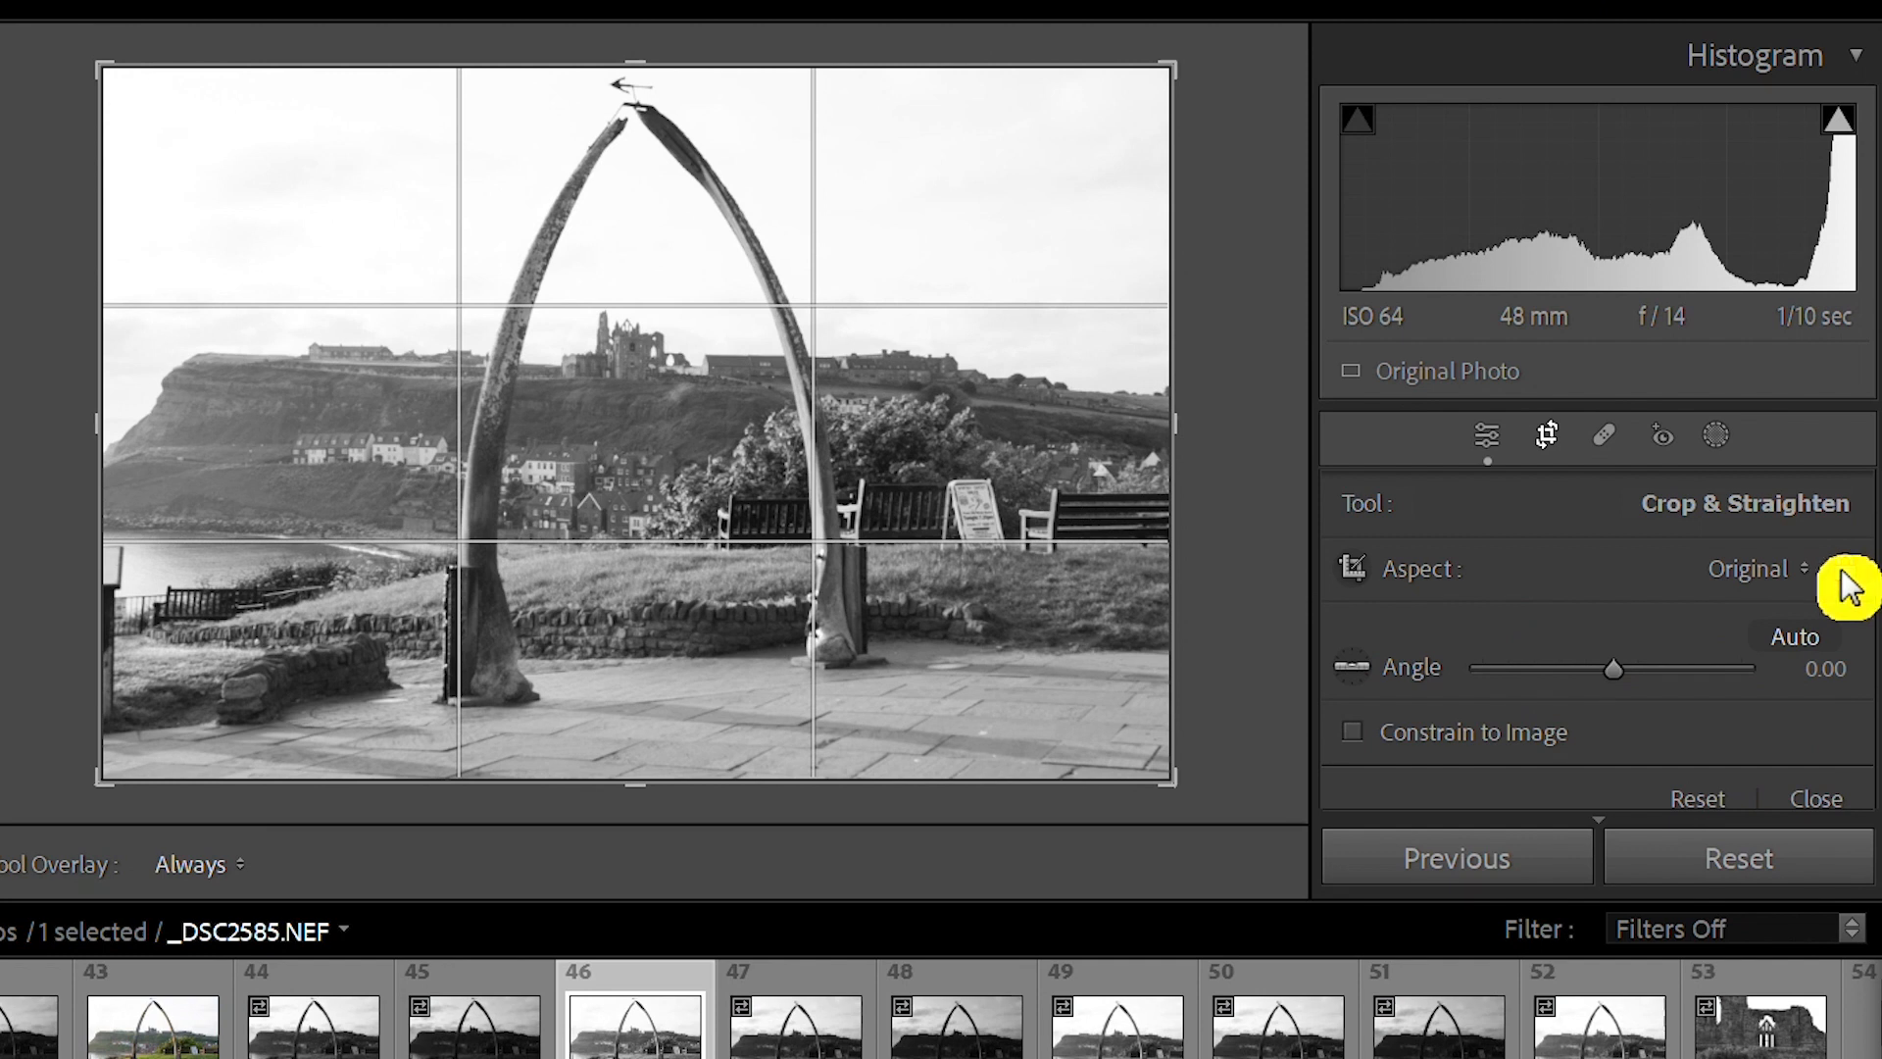
pyautogui.click(1839, 567)
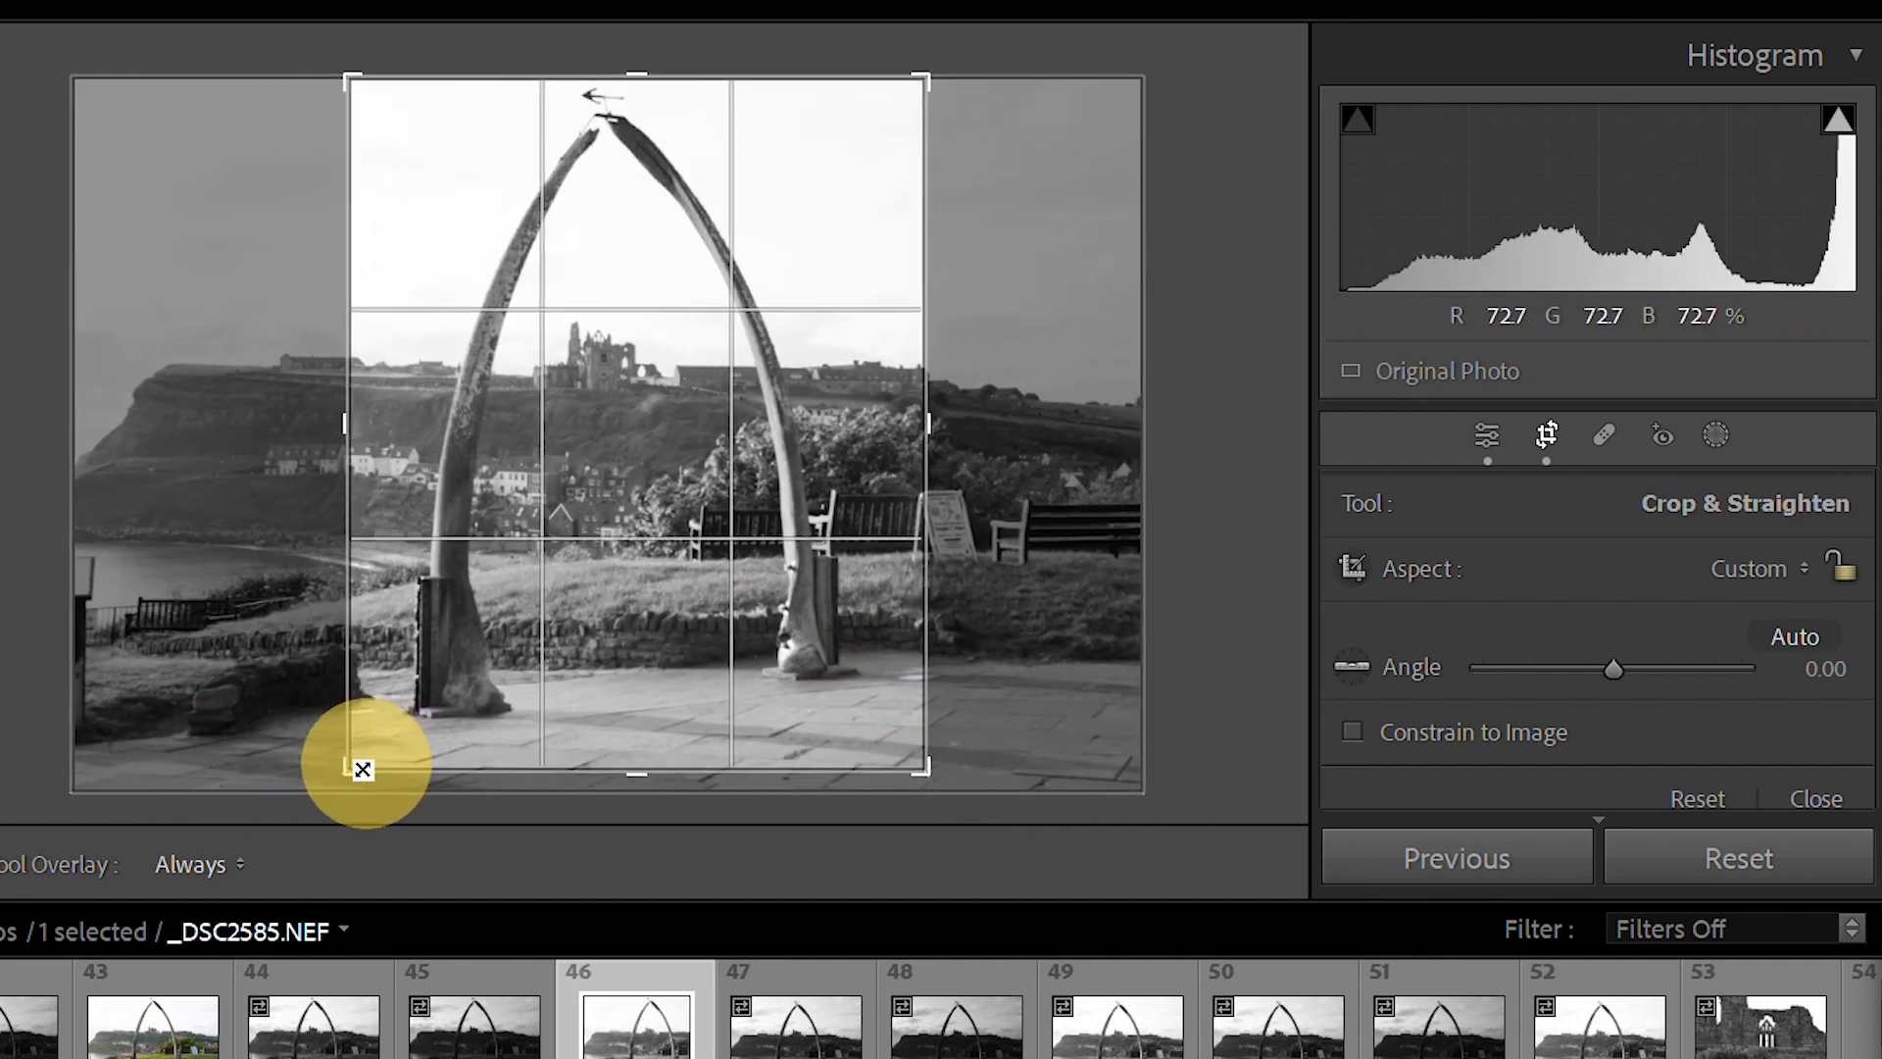
pyautogui.moveTo(1591, 634)
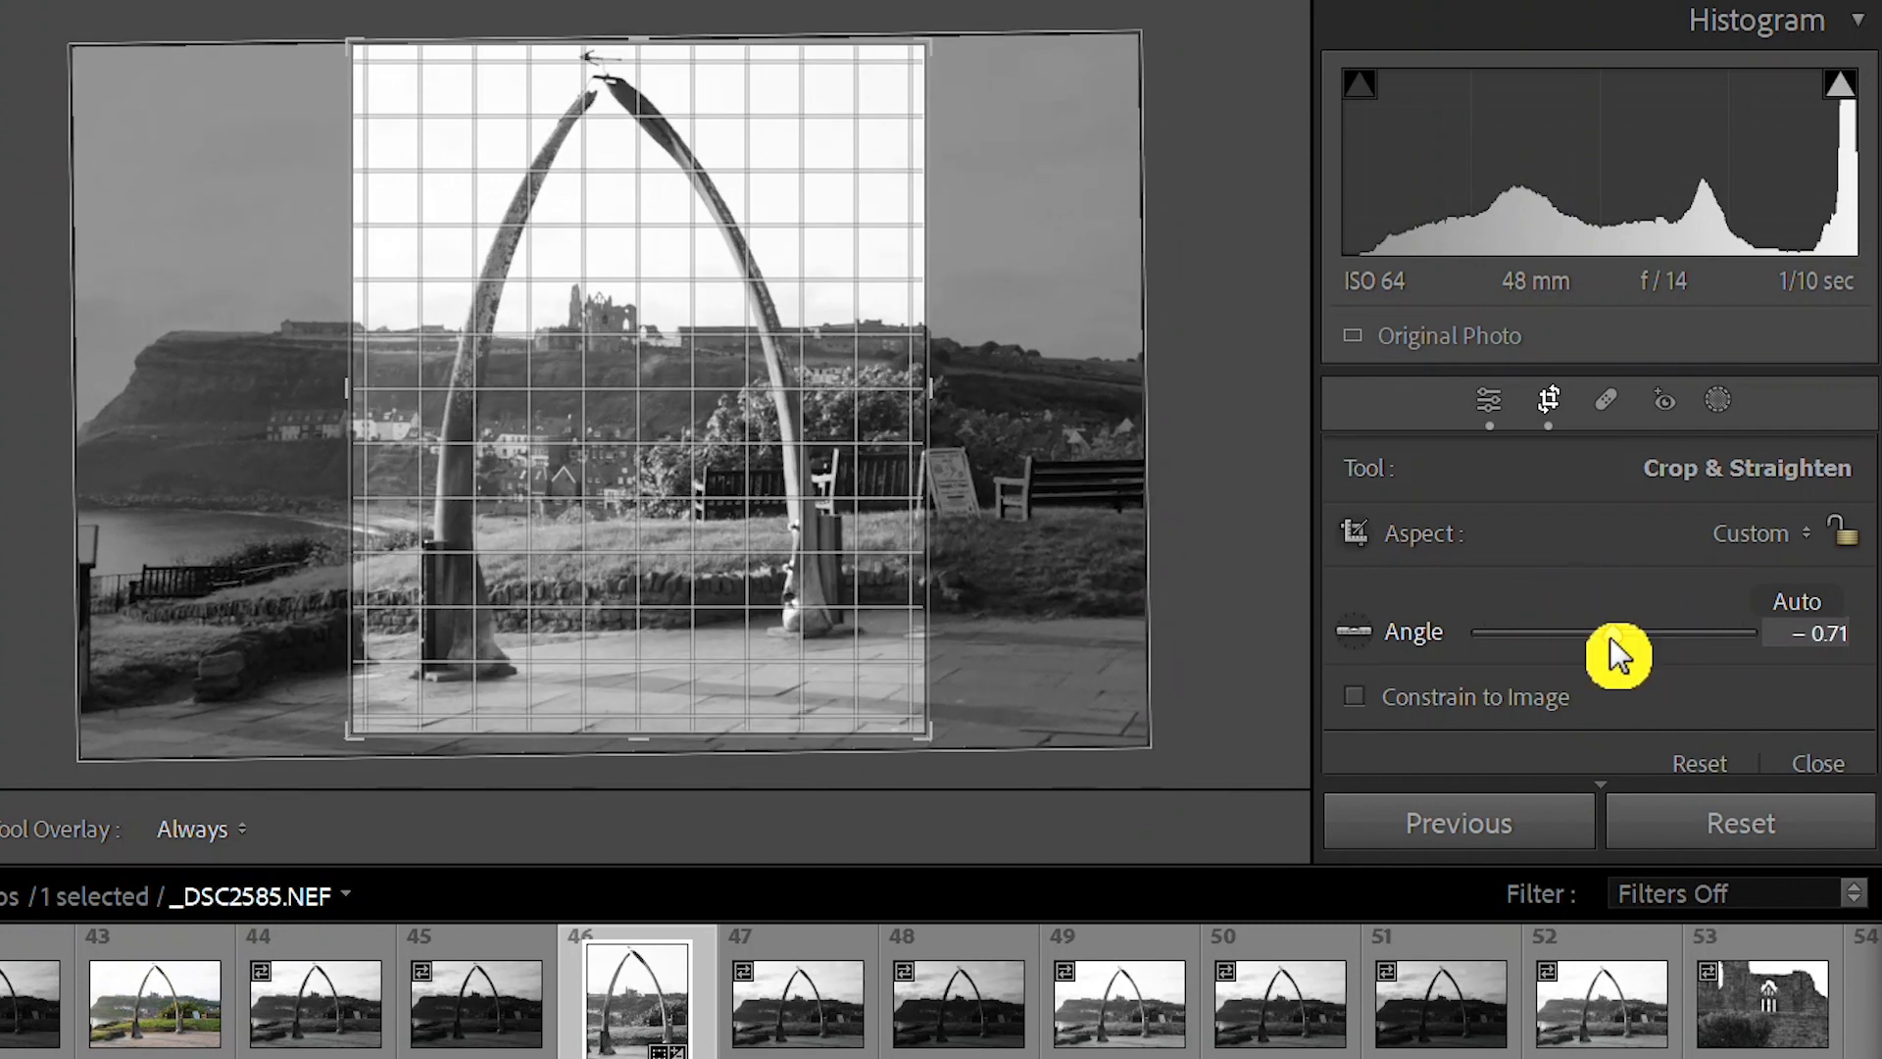
pyautogui.moveTo(1614, 649)
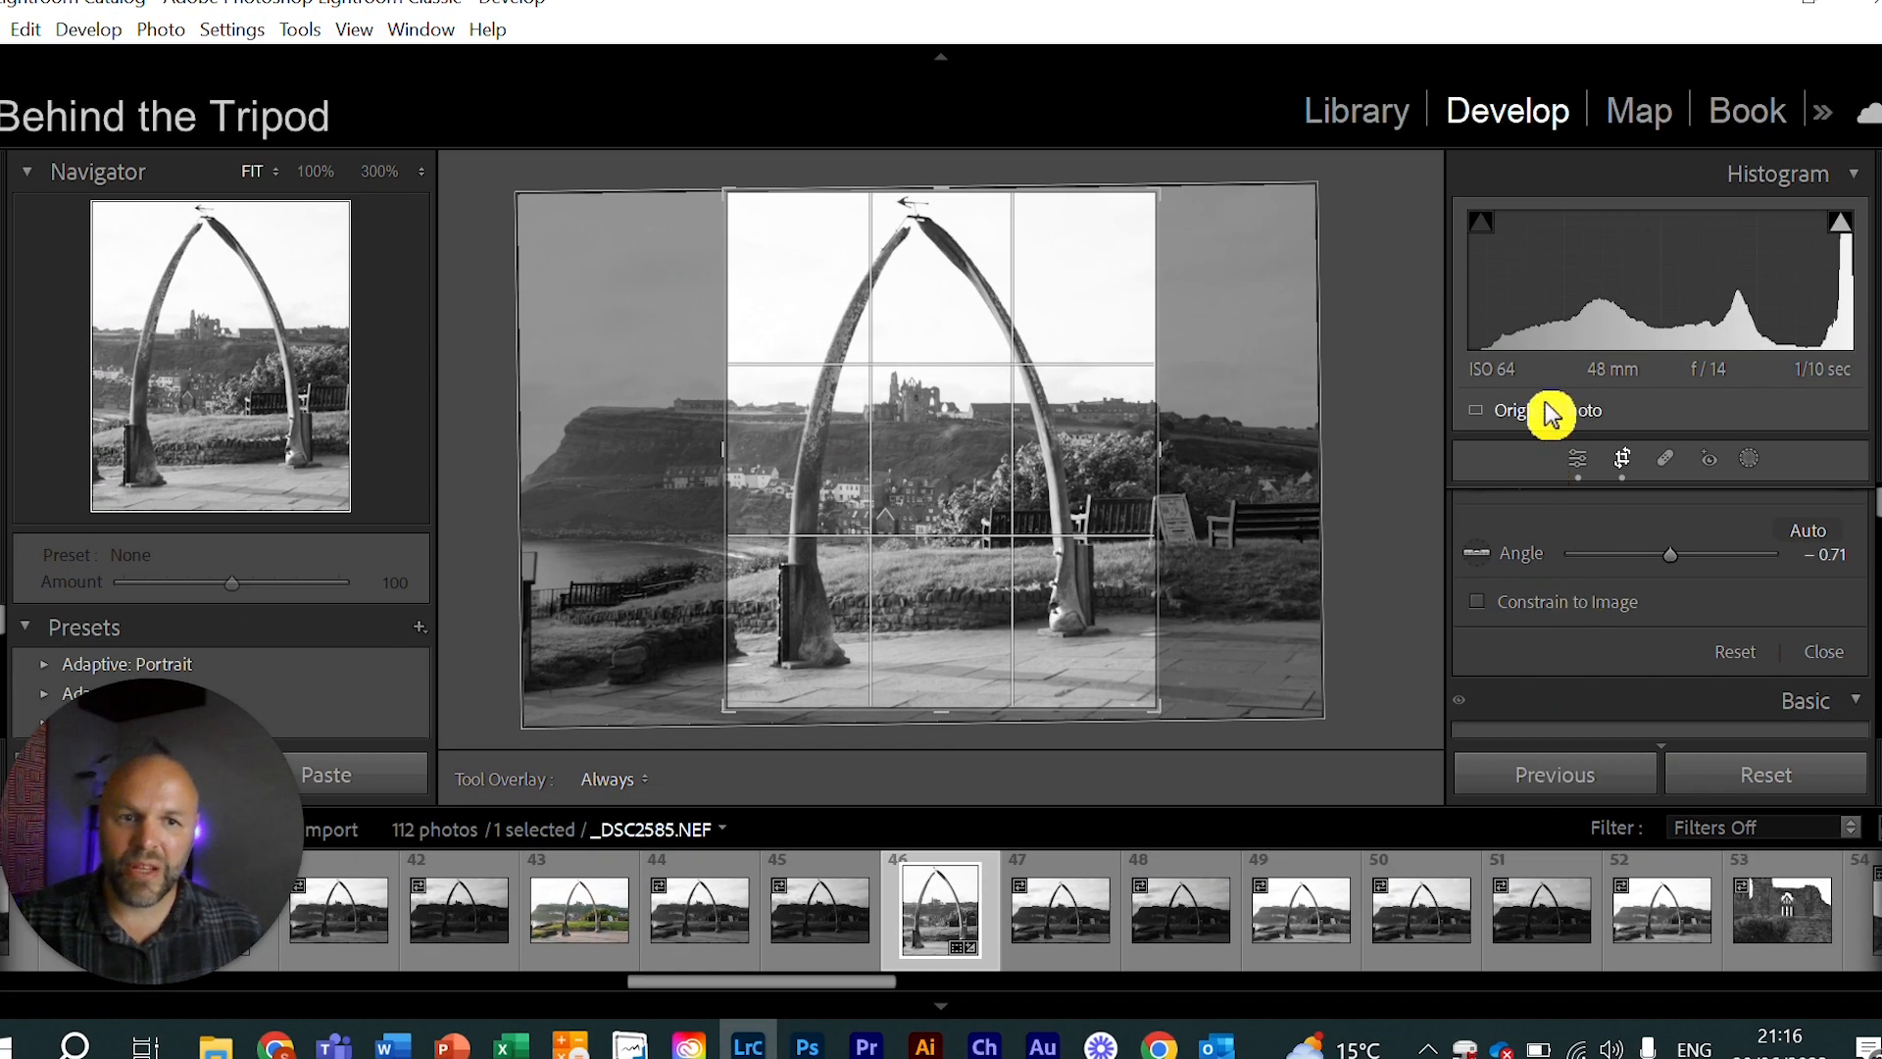
pyautogui.click(1821, 651)
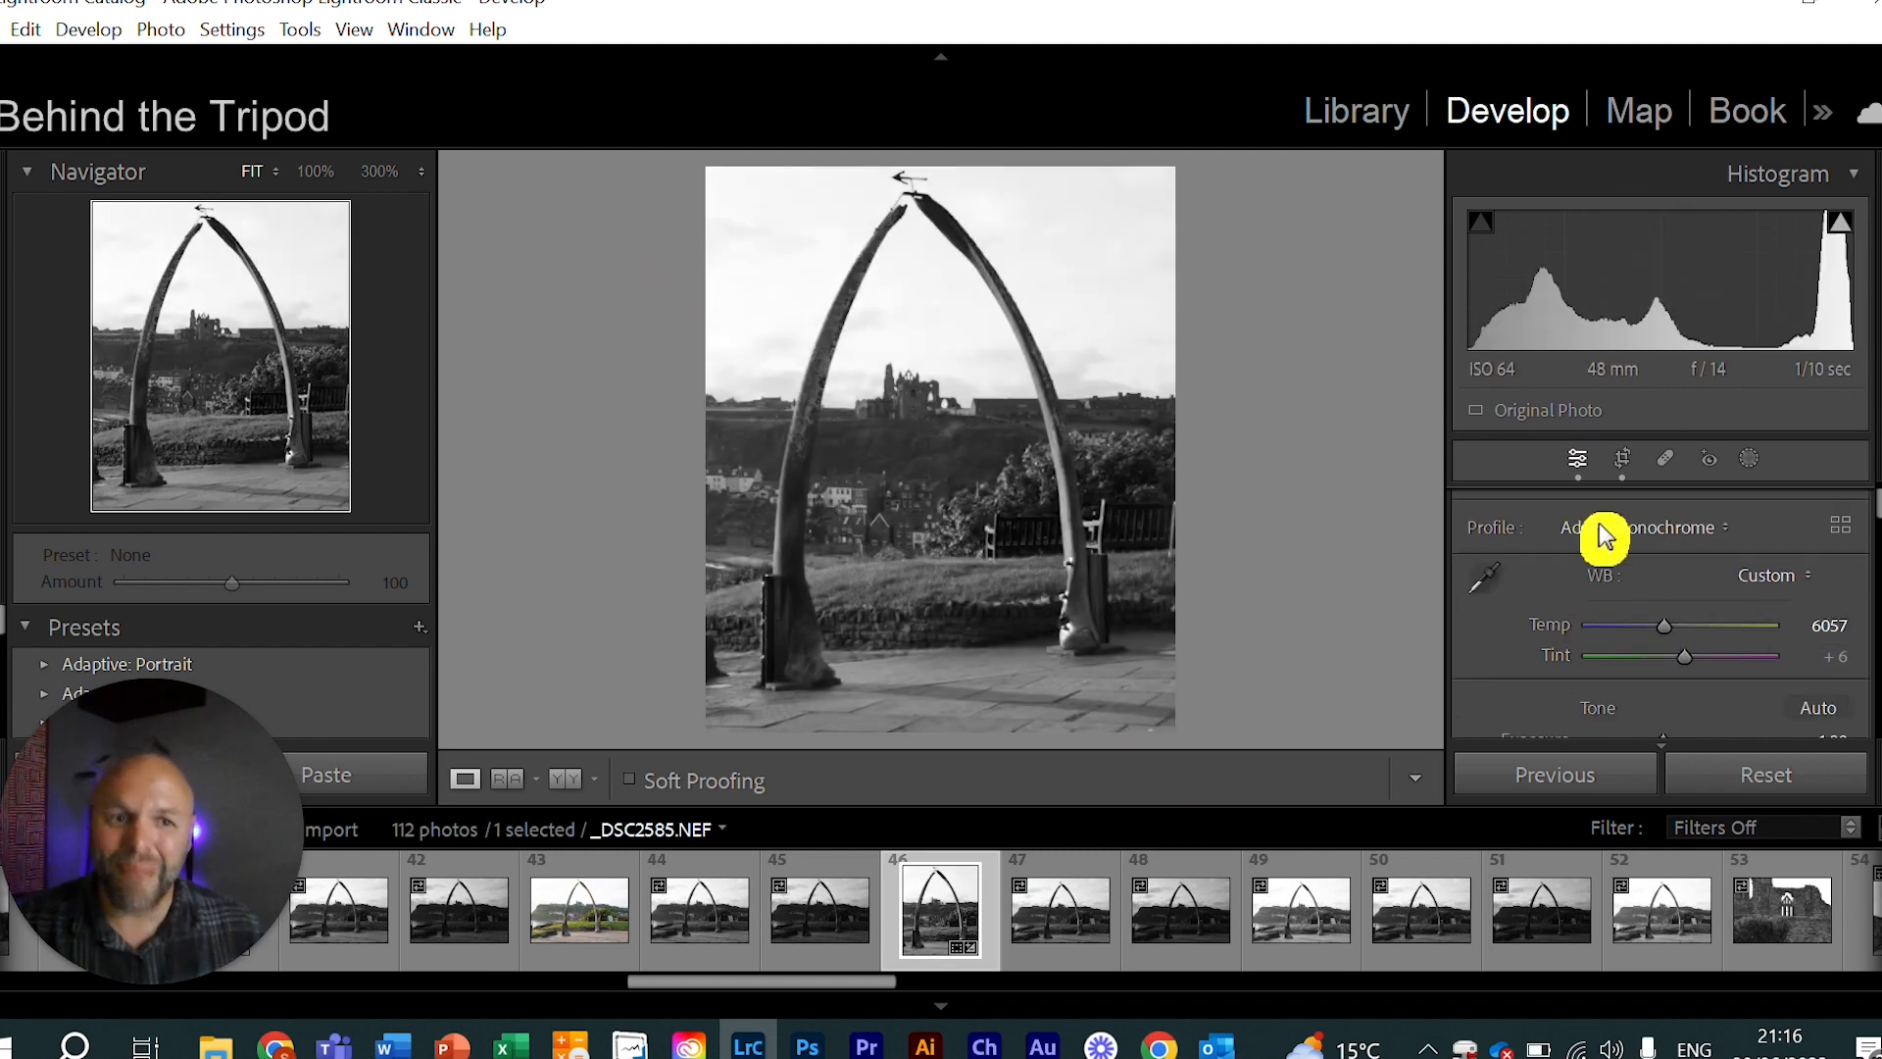
pyautogui.click(1622, 459)
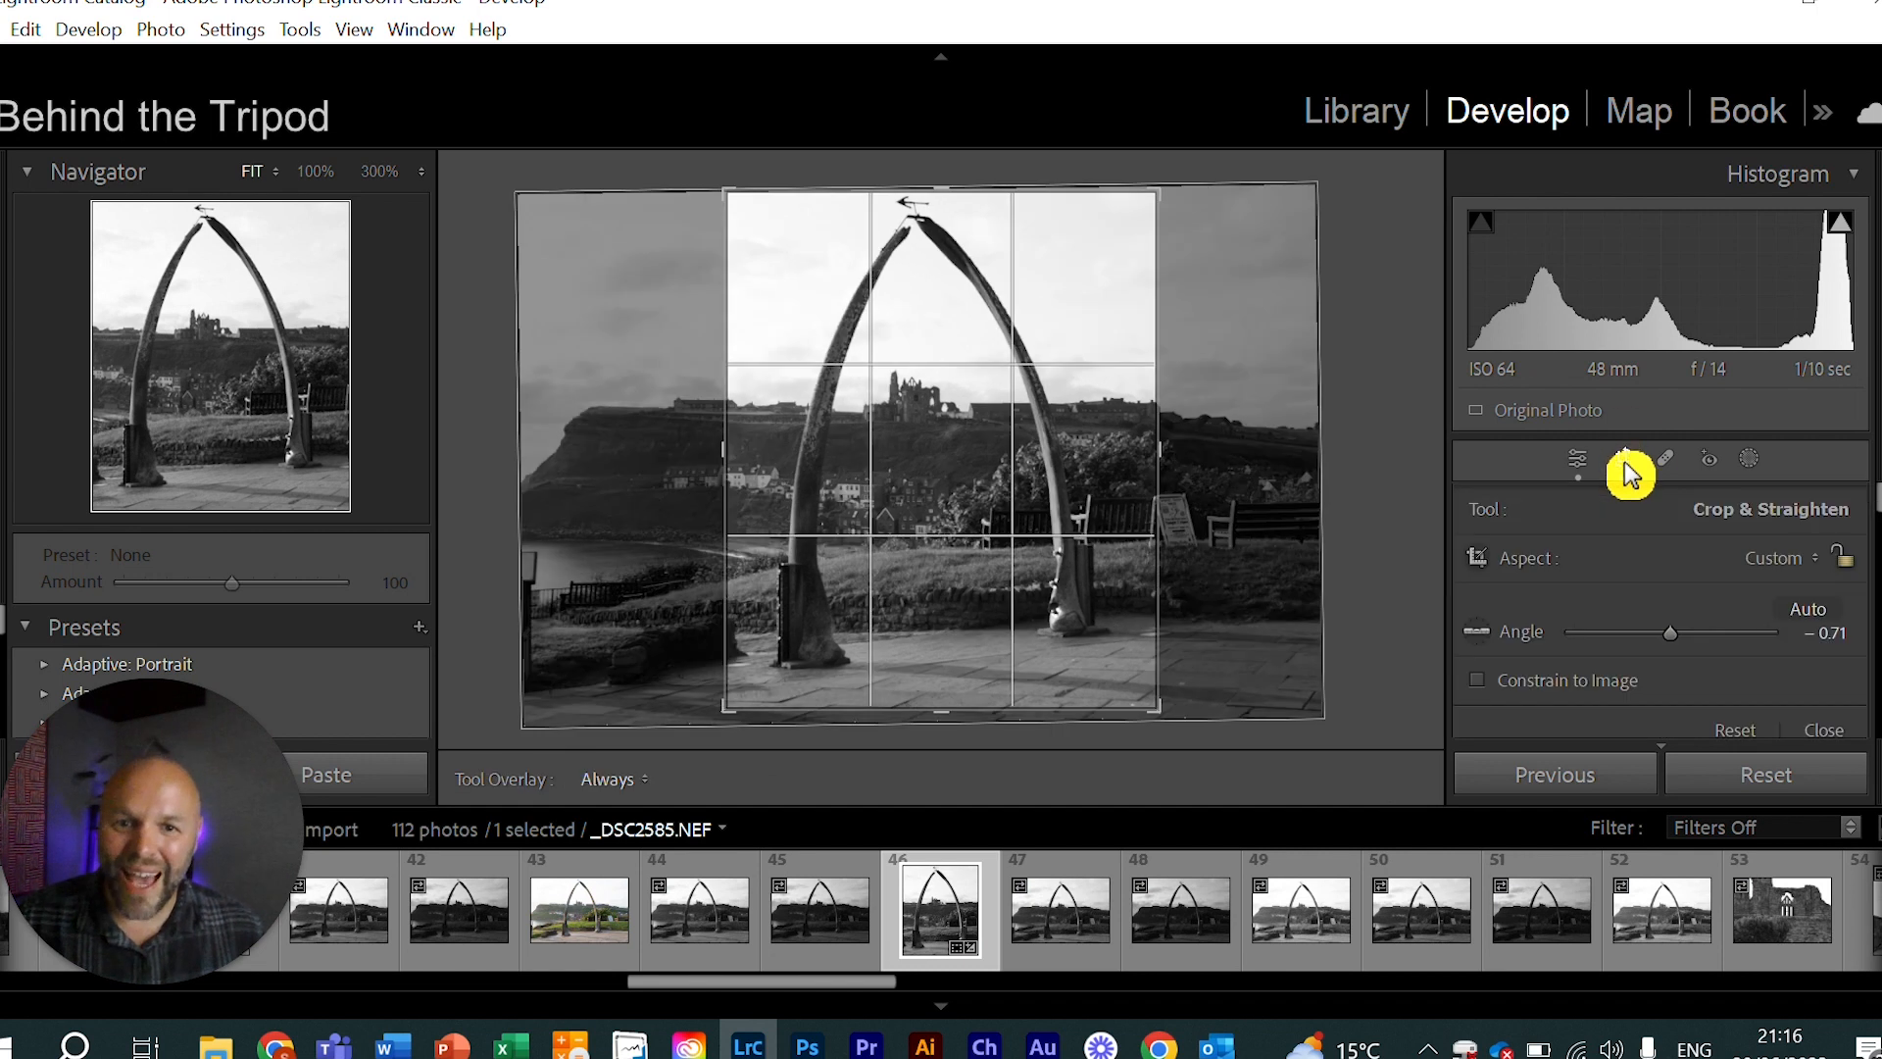